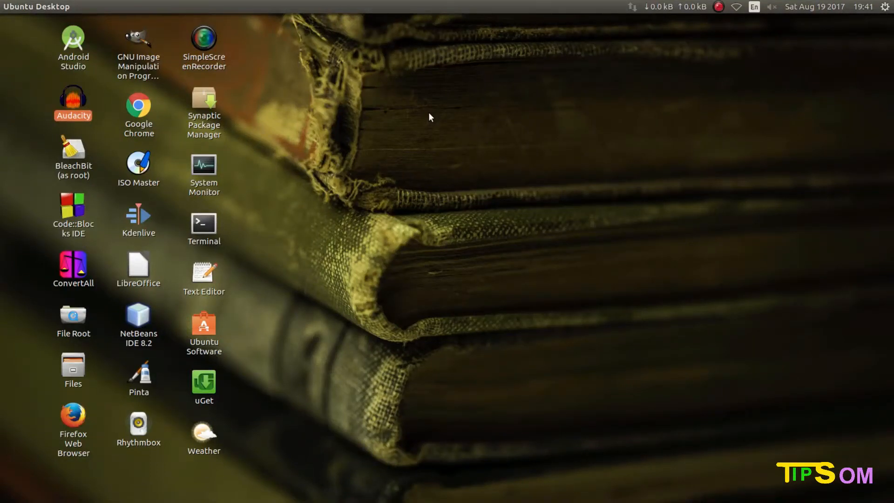
mouse_move(446, 123)
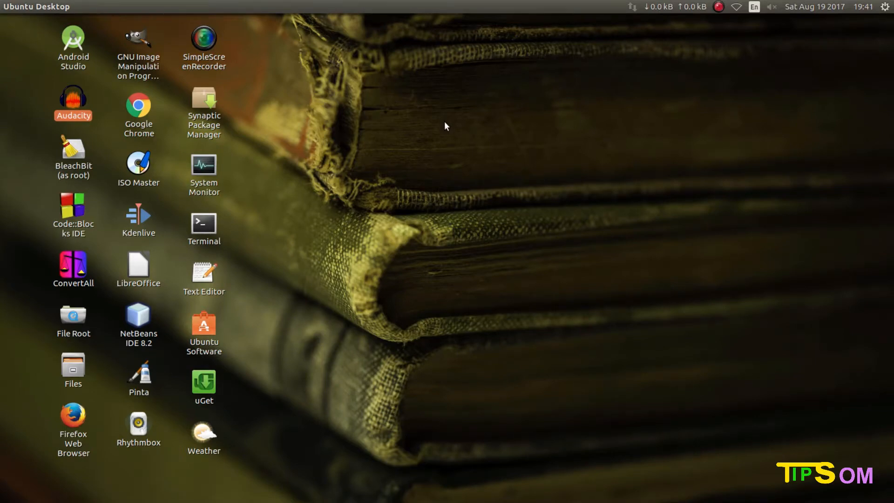
mouse_move(438, 129)
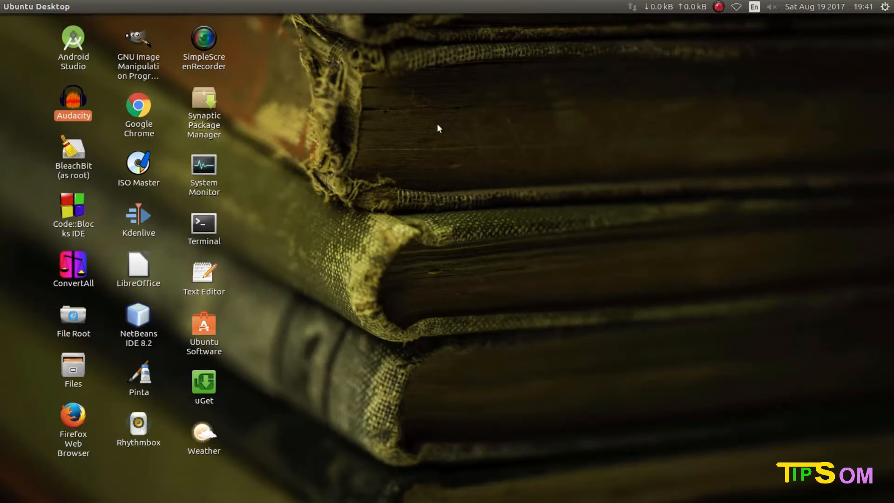
mouse_move(452, 123)
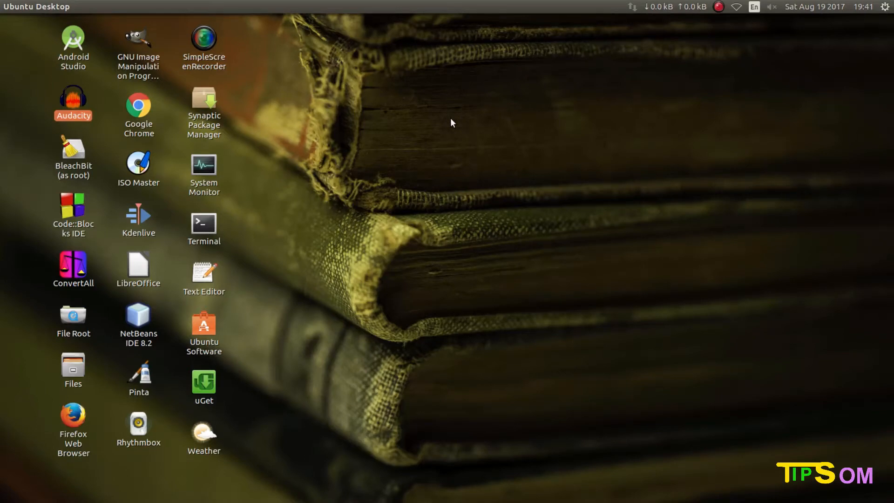
mouse_move(431, 111)
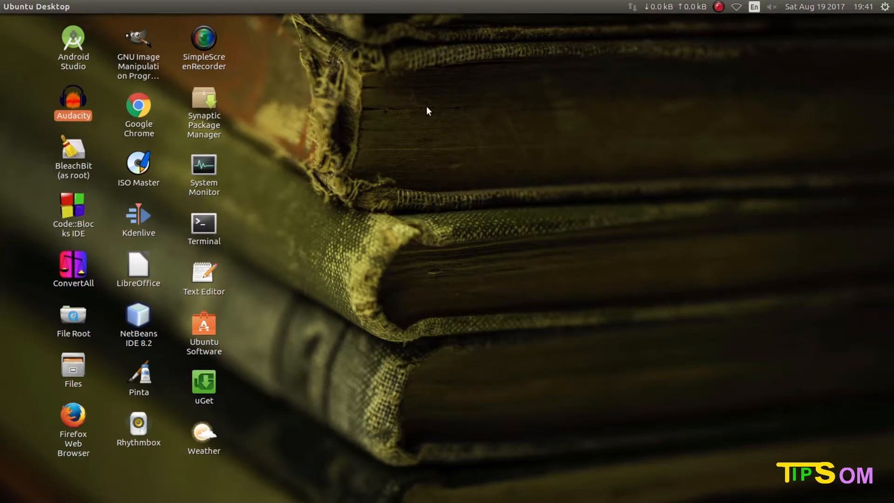
mouse_move(311, 271)
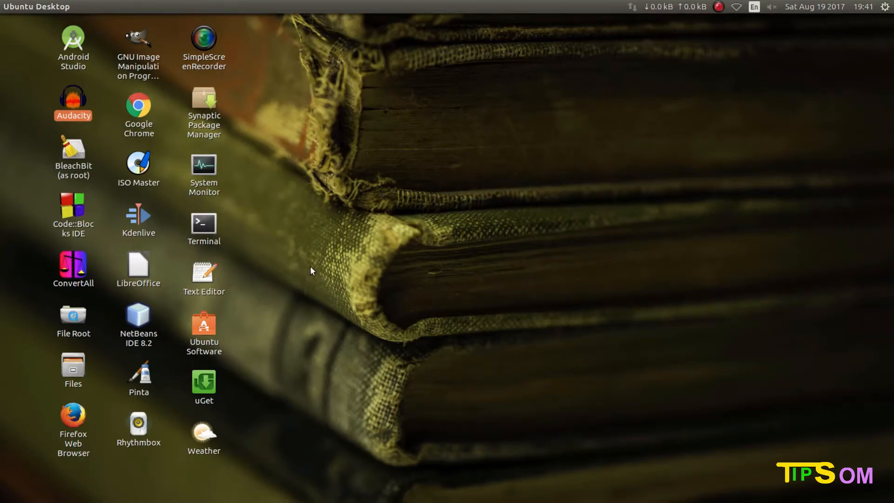
mouse_move(344, 272)
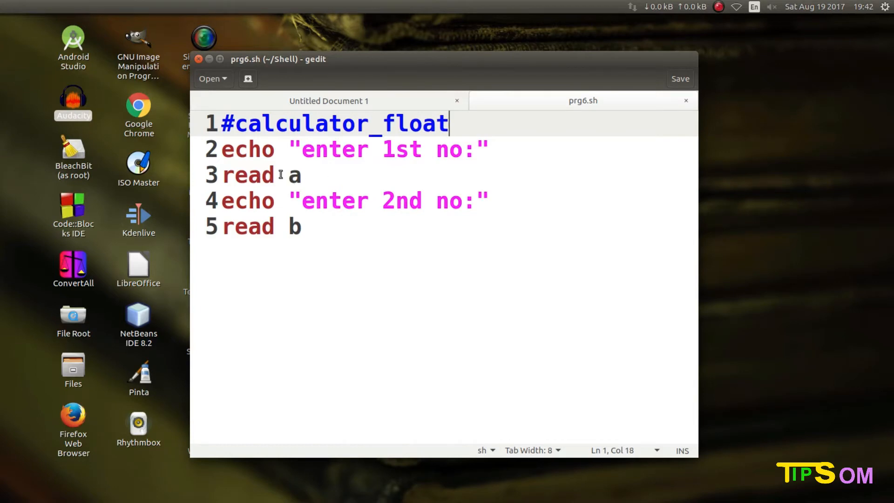
- Insert an empty line 6 after read b in prg6.sh and save the script
click(302, 175)
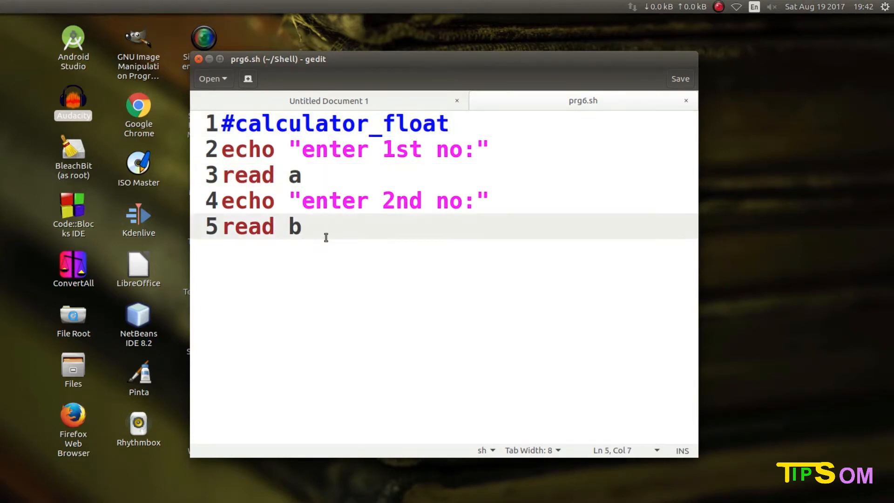
click(306, 226)
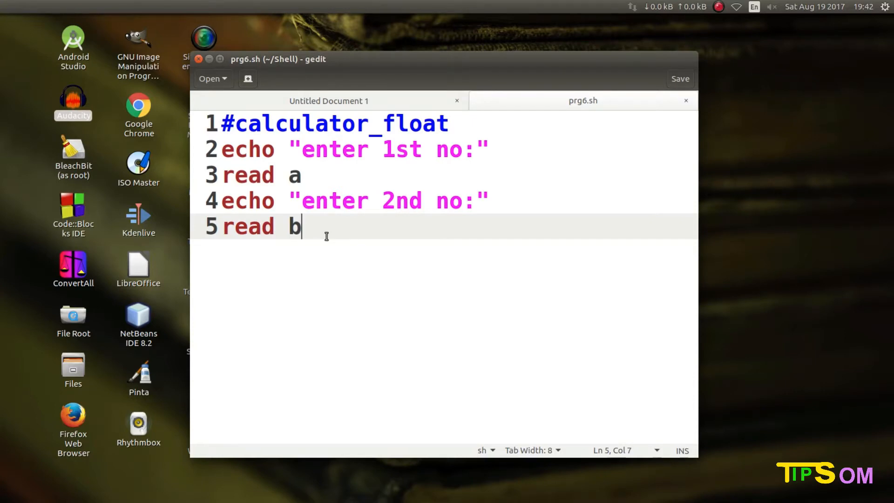
mouse_move(383, 221)
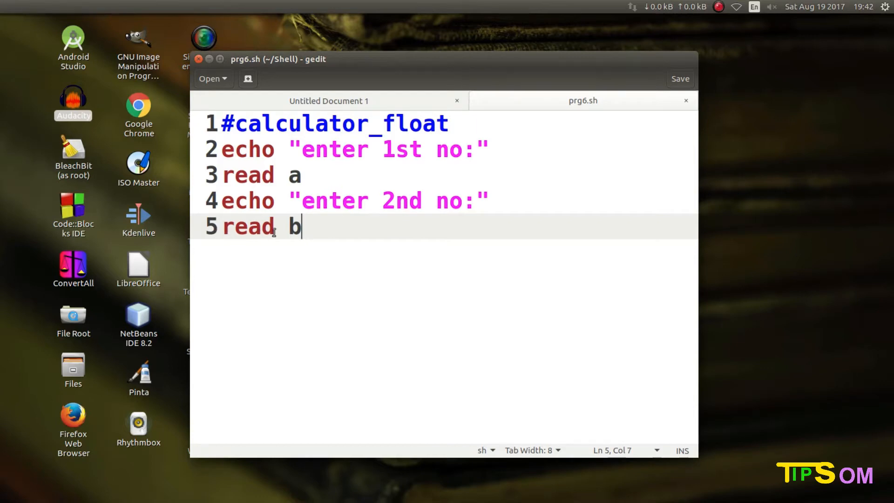
mouse_move(215, 232)
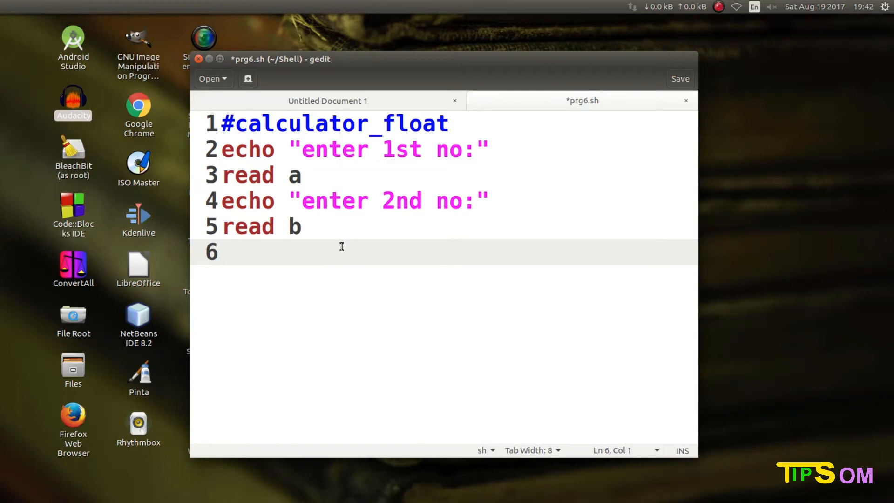
click(223, 253)
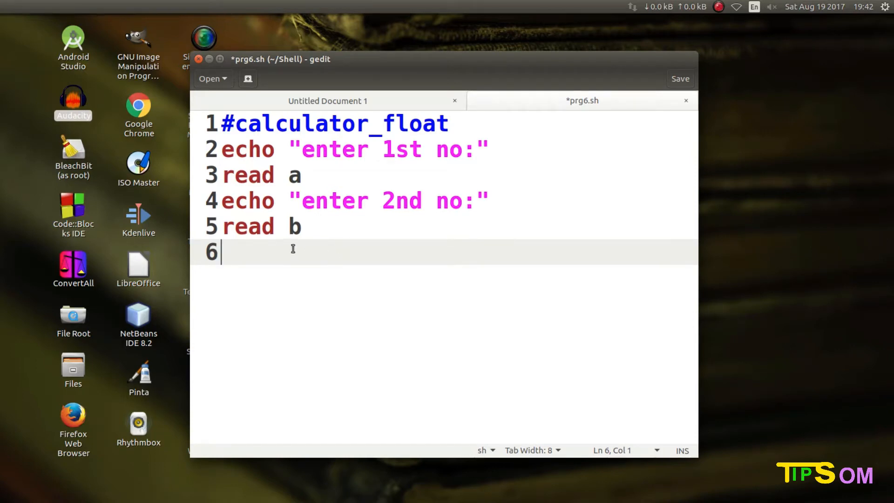
mouse_move(299, 266)
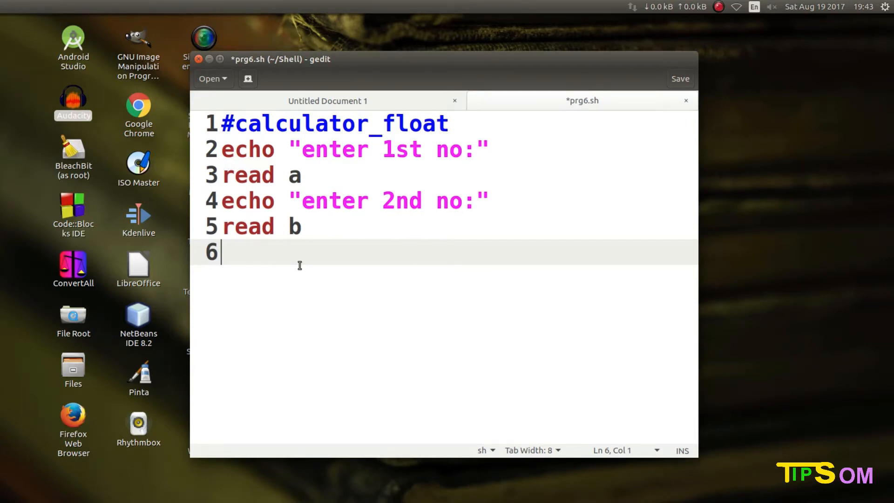
click(680, 78)
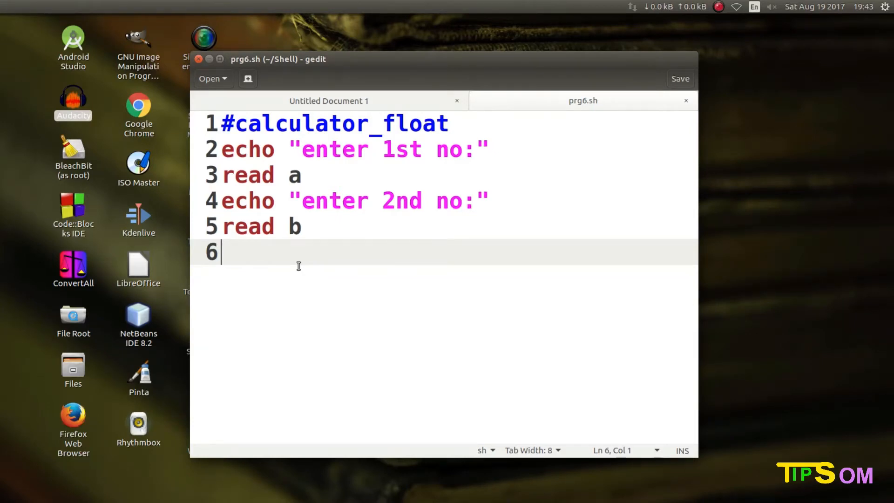
mouse_move(295, 262)
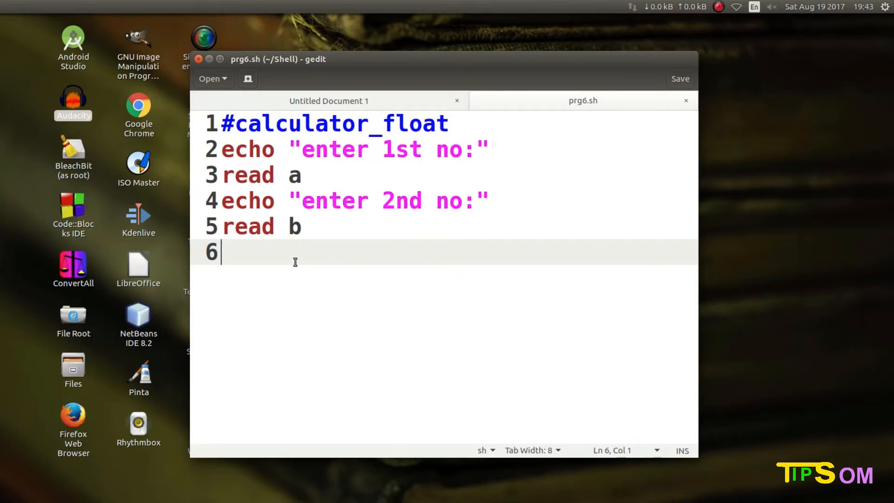
mouse_move(301, 261)
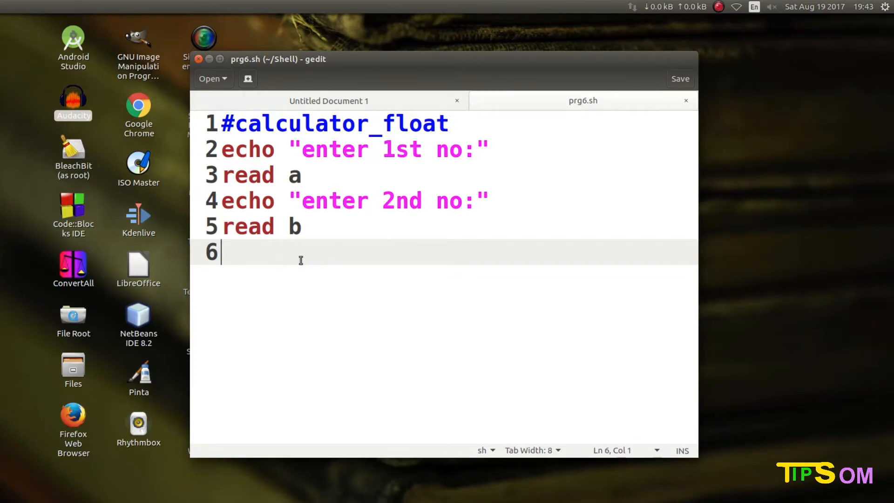
- Write line 6 as s=`echo $a + $b | bc -l`, changing the division sign to +
text(s=`echo $a / $b | bc -l`)
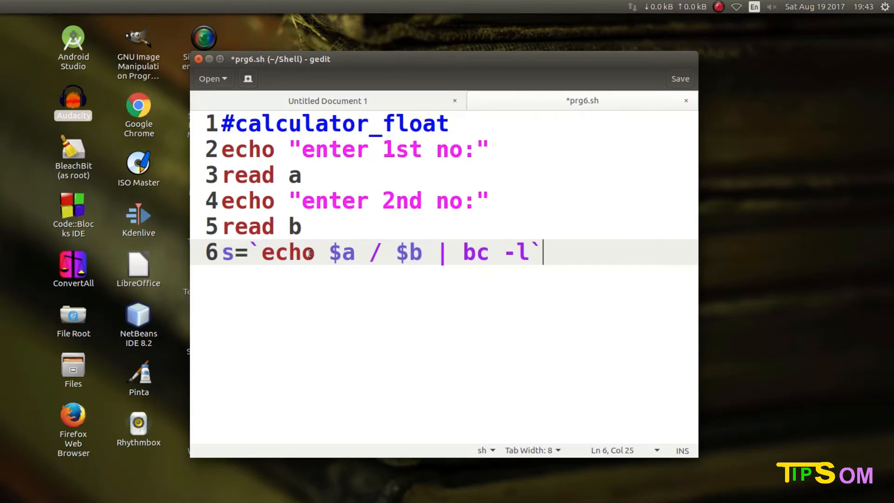
mouse_move(336, 272)
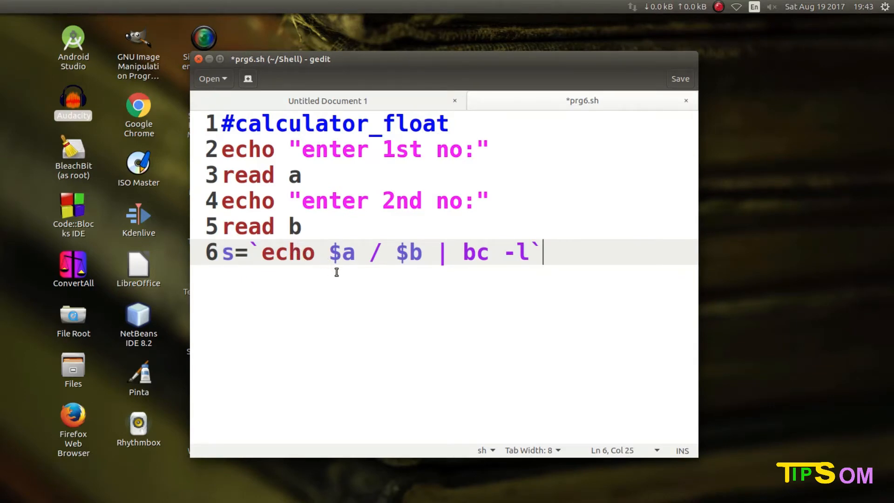
double_click(341, 252)
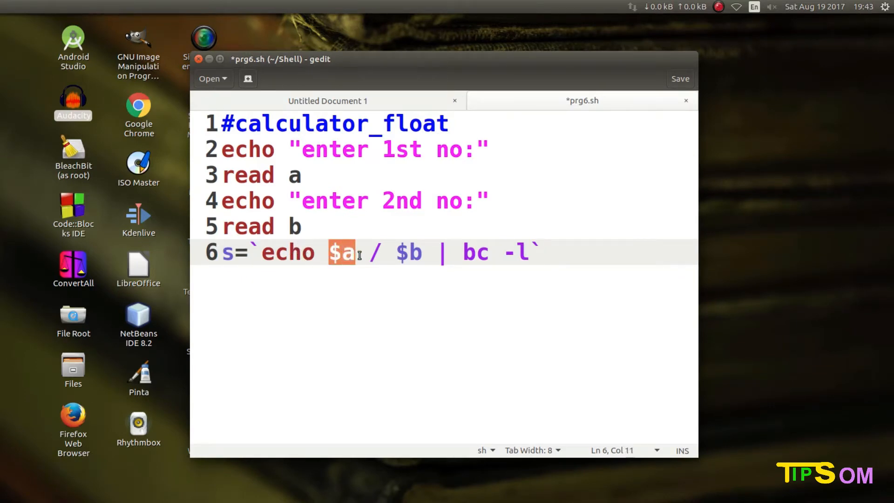
click(400, 252)
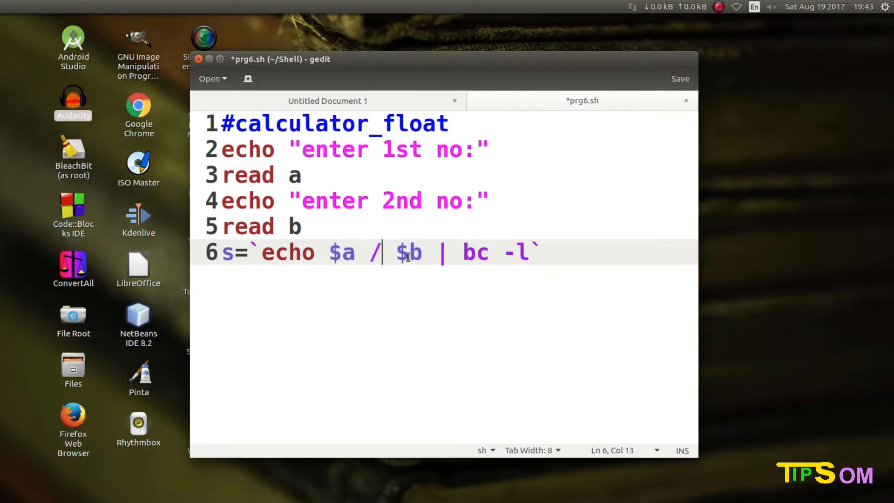
key(BackSpace)
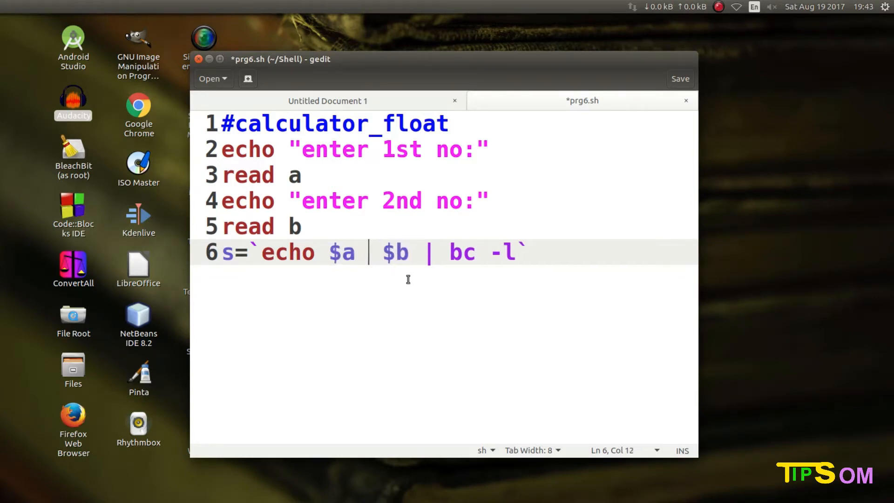
text(+)
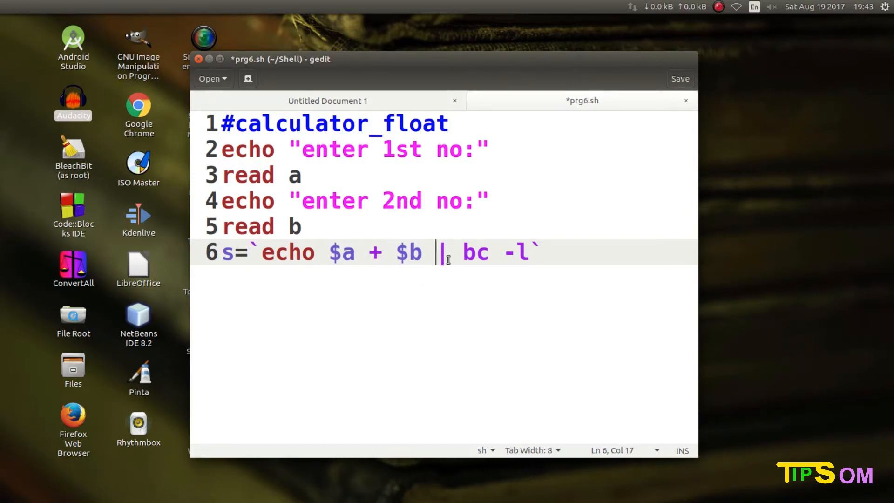
- Highlight bc -l and the echo expression on line 6 to review the command
double_click(475, 253)
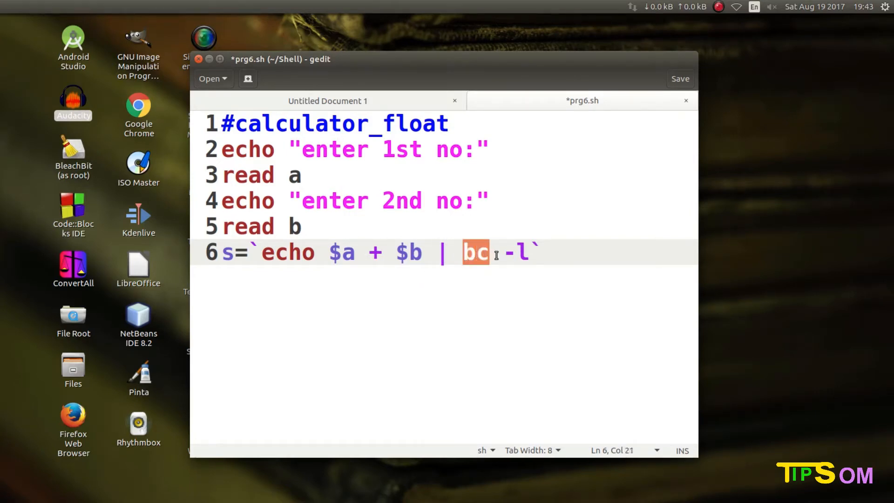
drag(474, 252, 527, 252)
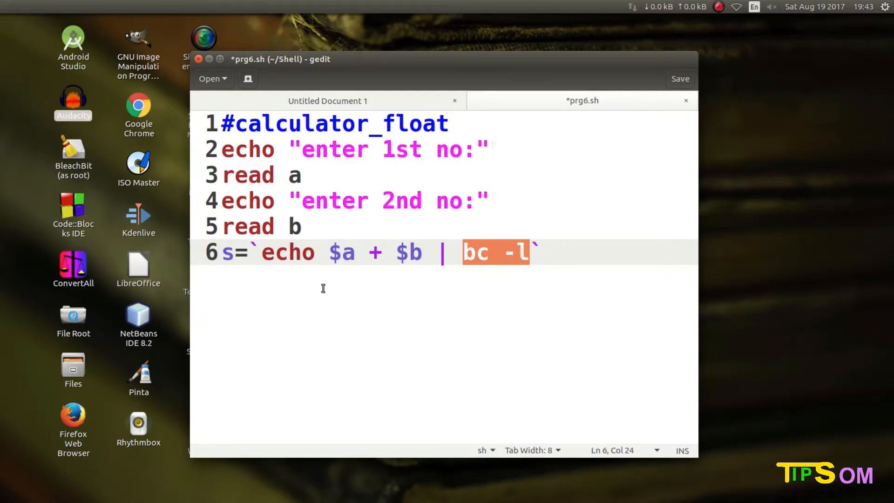
mouse_move(494, 266)
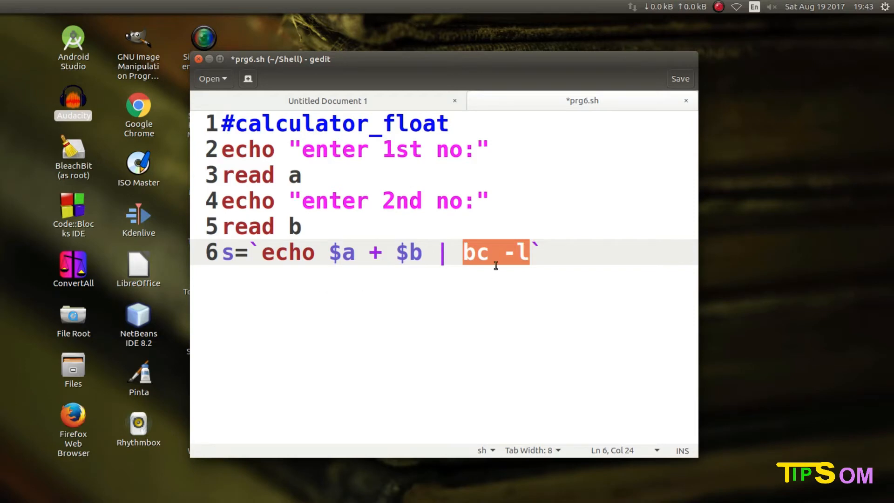
mouse_move(429, 257)
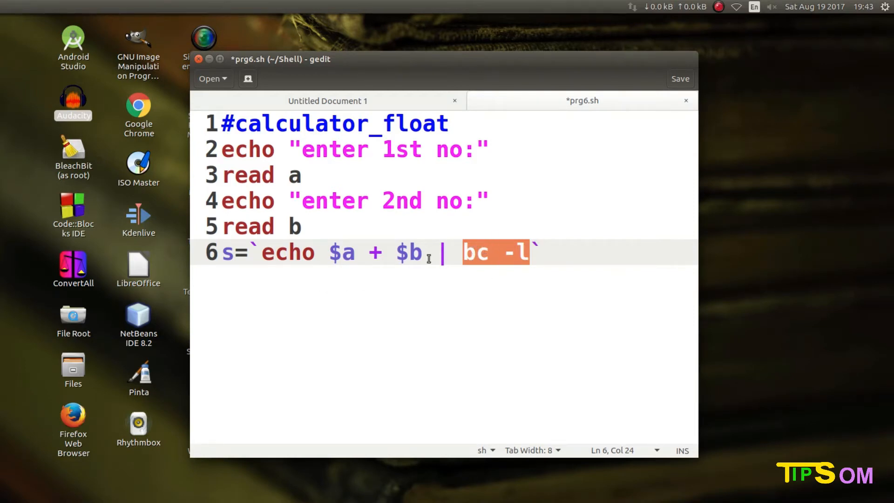
mouse_move(324, 244)
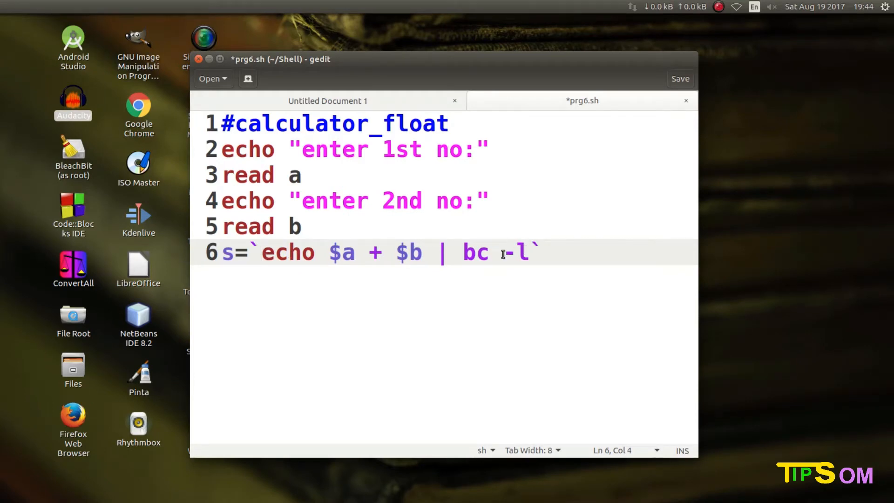
drag(262, 252, 367, 252)
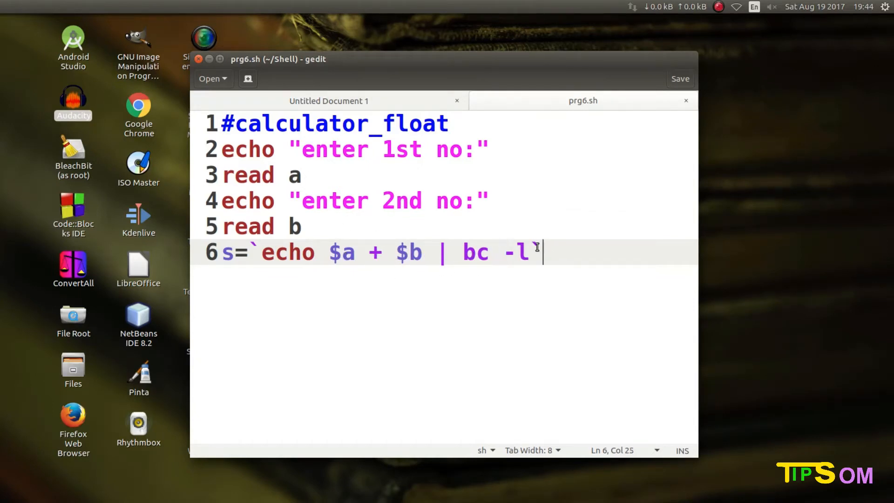
- Add line 7 echo "Result : $s " to print the sum and save prg6.sh
click(255, 253)
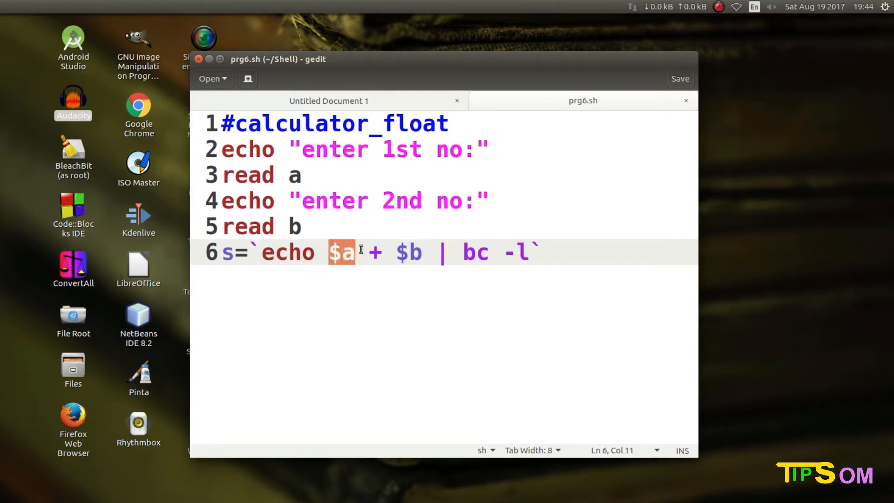
drag(354, 253, 422, 252)
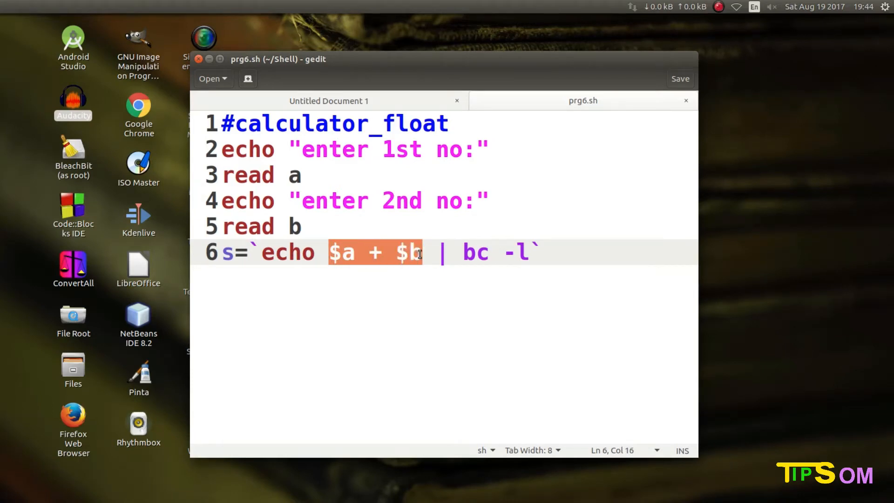
mouse_move(272, 253)
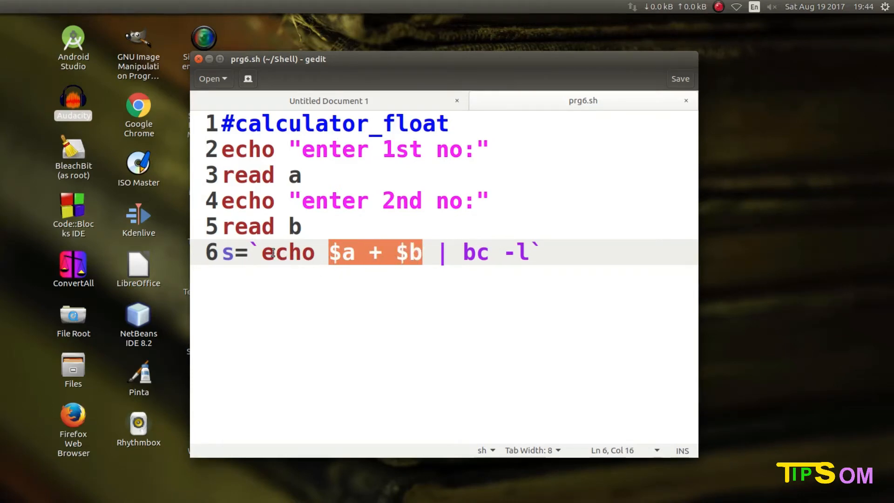
mouse_move(464, 270)
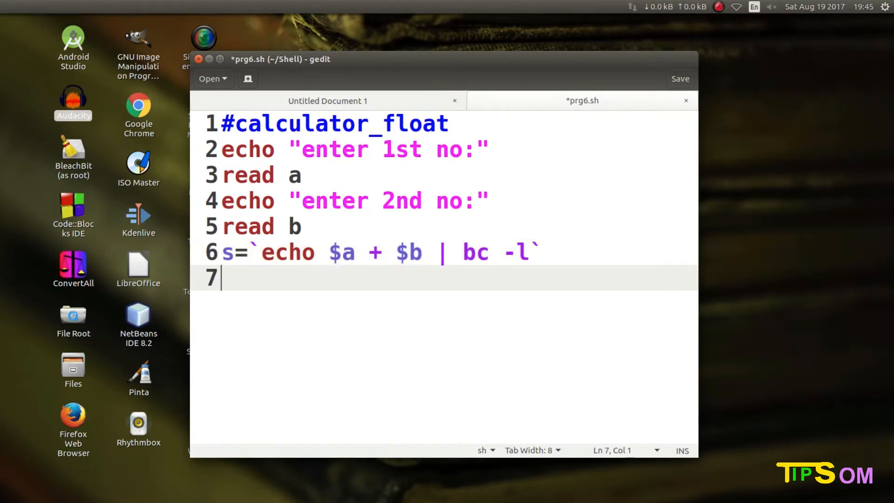
text(echo "Result : $s ")
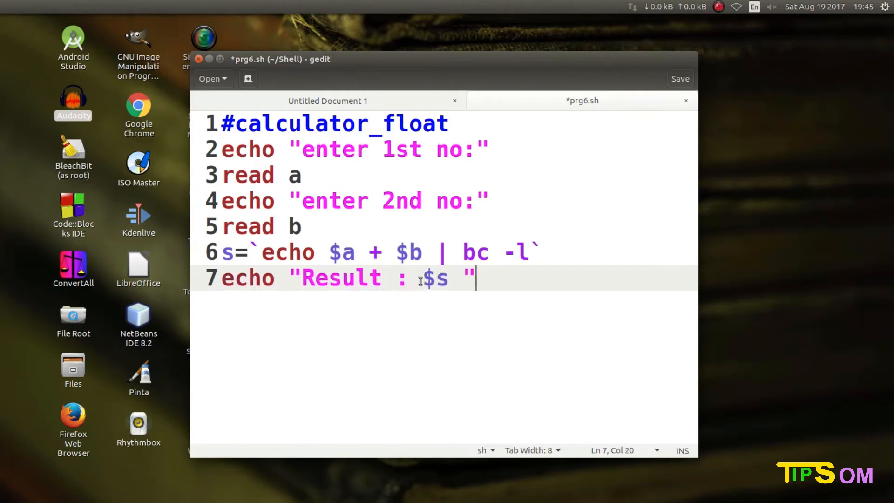
mouse_move(680, 78)
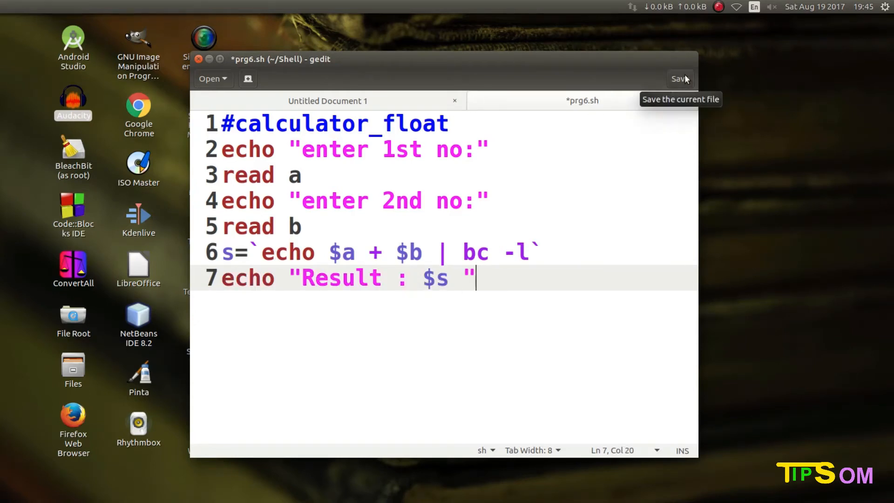
click(680, 78)
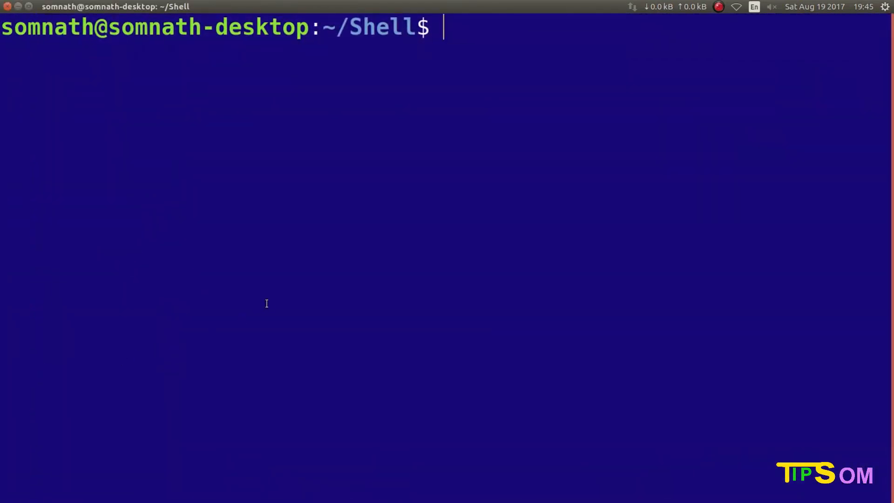
- Run the script in Terminal with 12.7 and 4.5, printing Result : 17.2
text(sh prg5.sh)
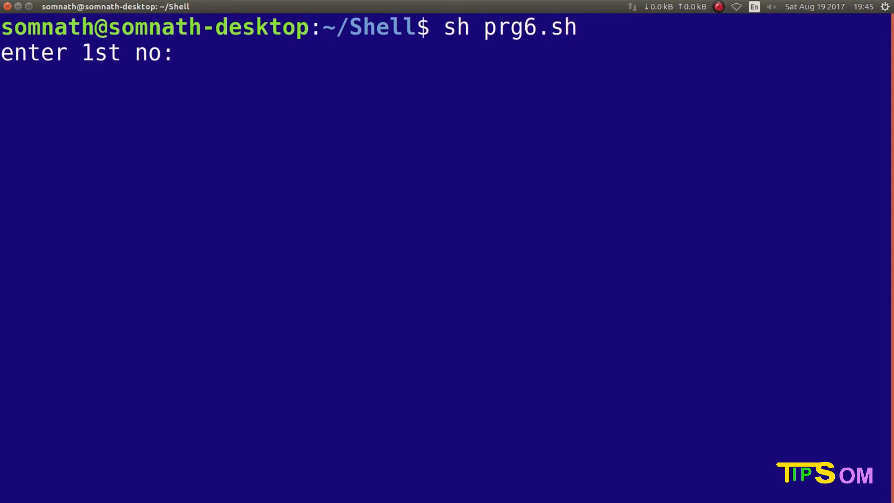
text(12)
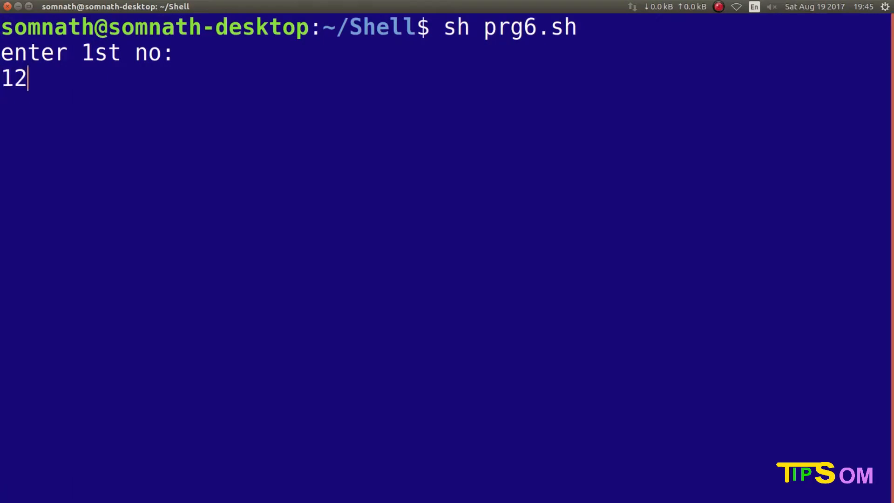
text(.7)
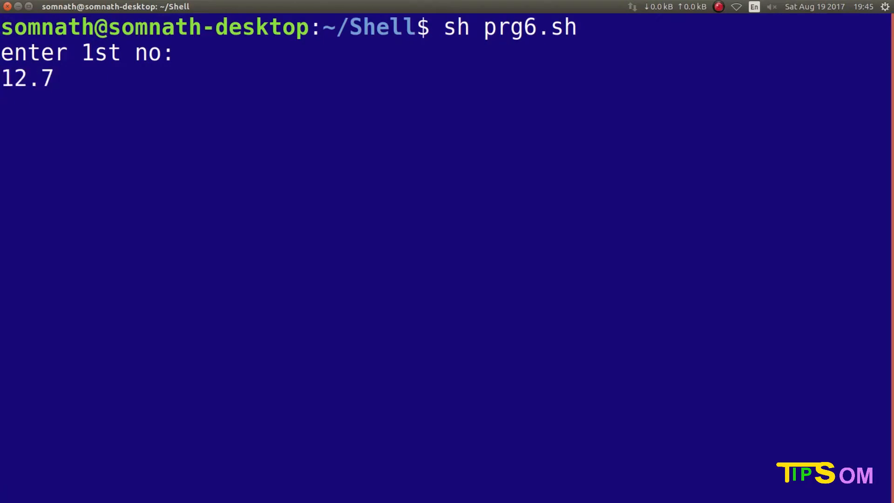
text(4.5)
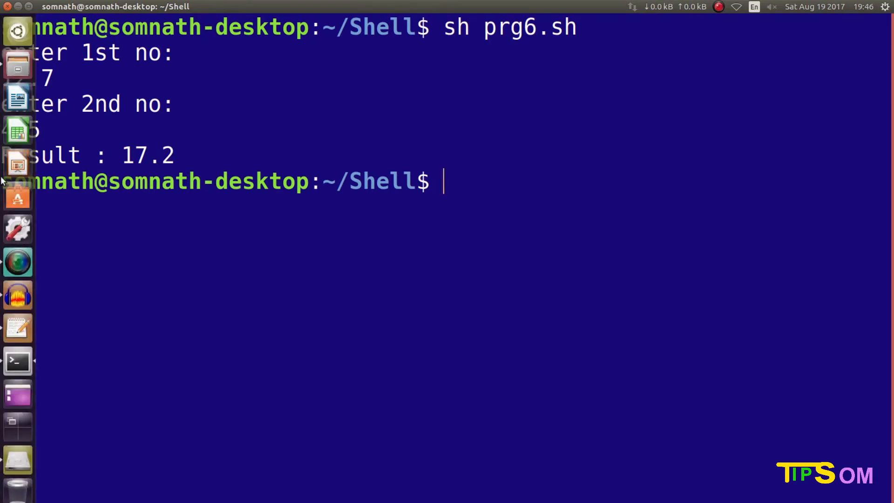
mouse_move(16, 362)
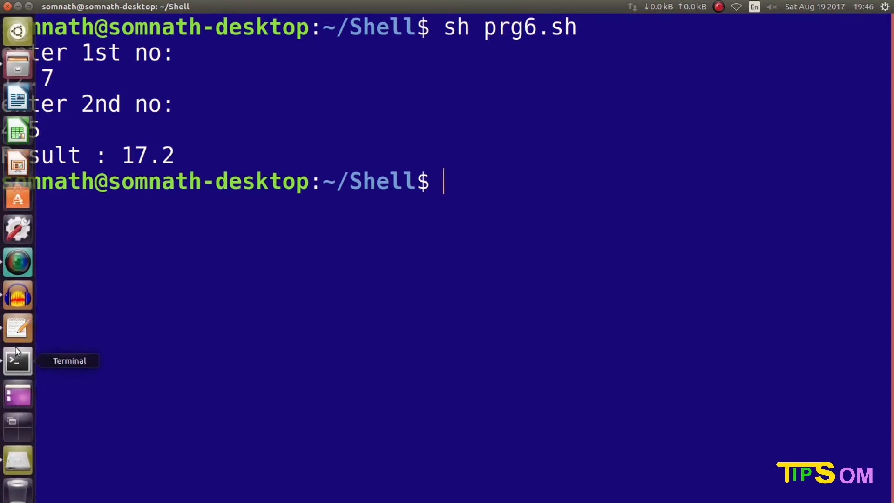
mouse_move(17, 296)
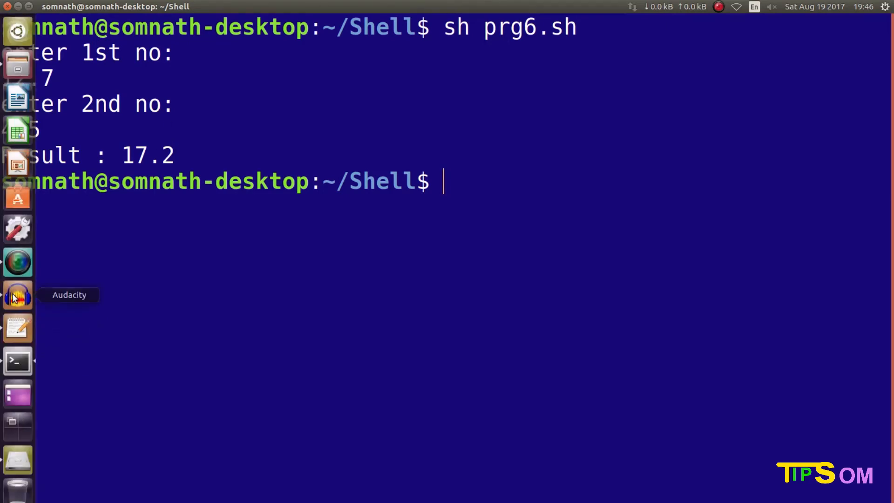
mouse_move(14, 369)
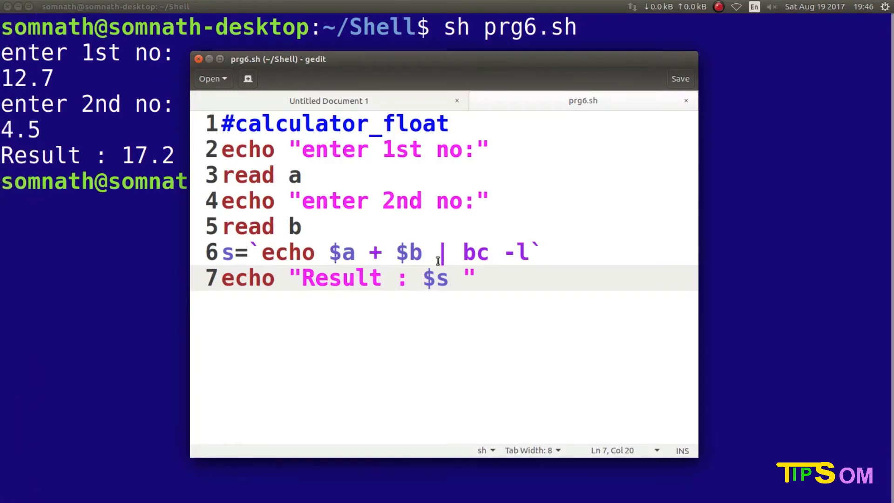
- Change line 6 to multiply $a * $b instead of adding and save
click(380, 253)
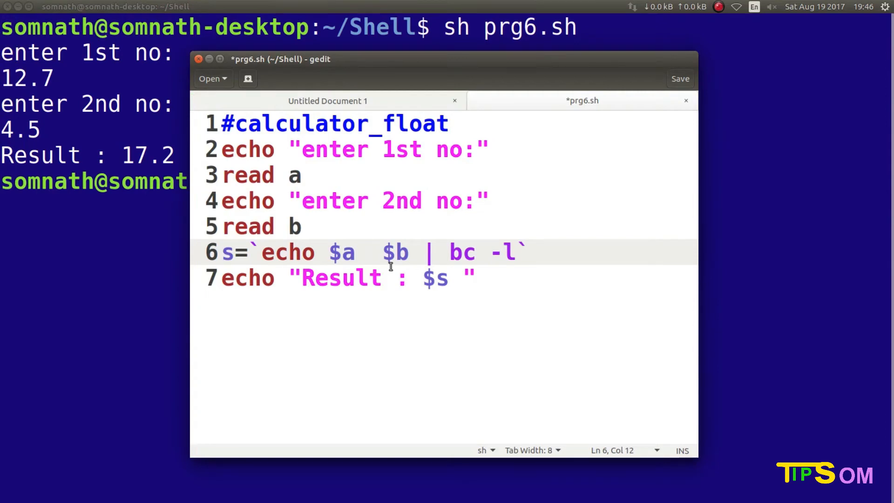
text(-)
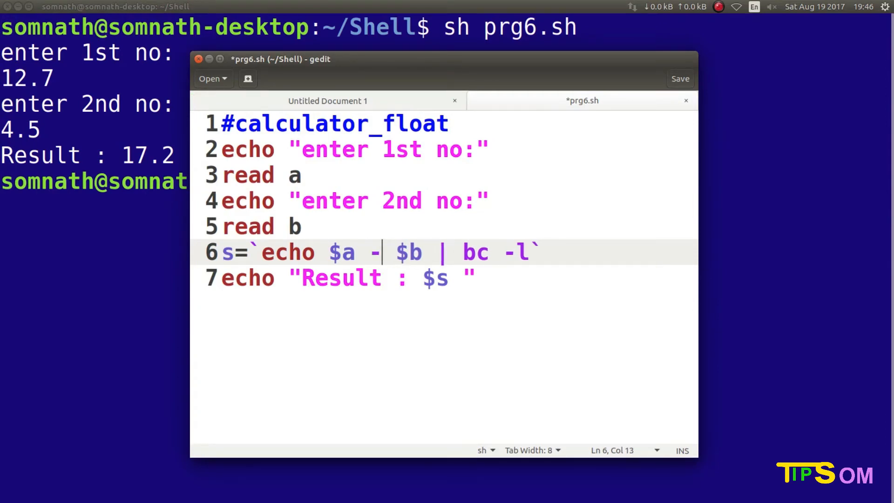
text(*)
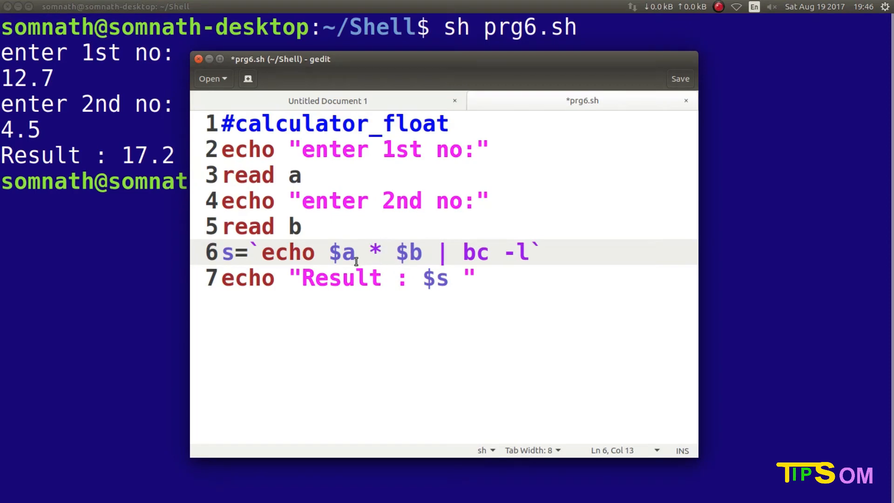
click(679, 78)
text(sh prg6.sh)
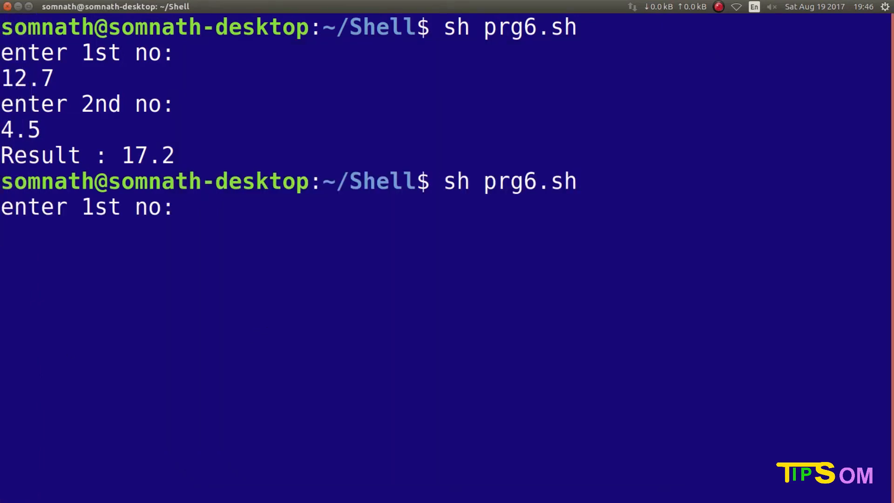
- Run prg6.sh with 7.8 and 4.2, which yields a standard_in error and empty Result
text(7.8)
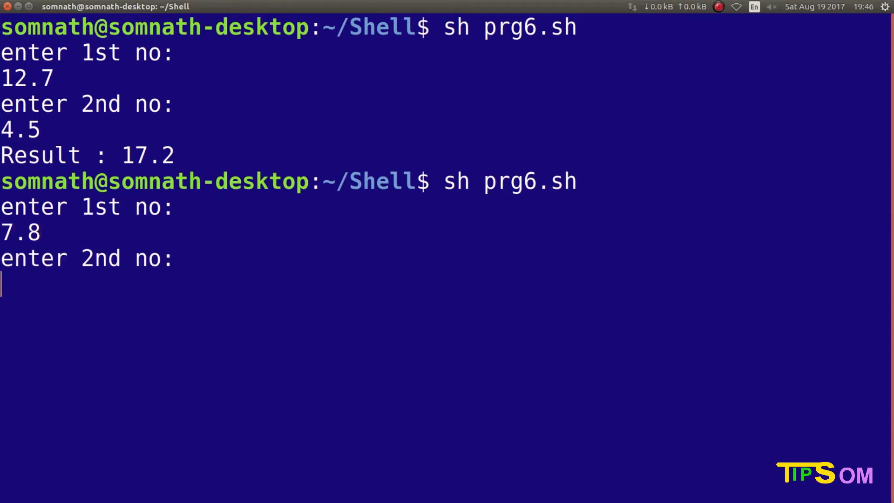
text(4.2)
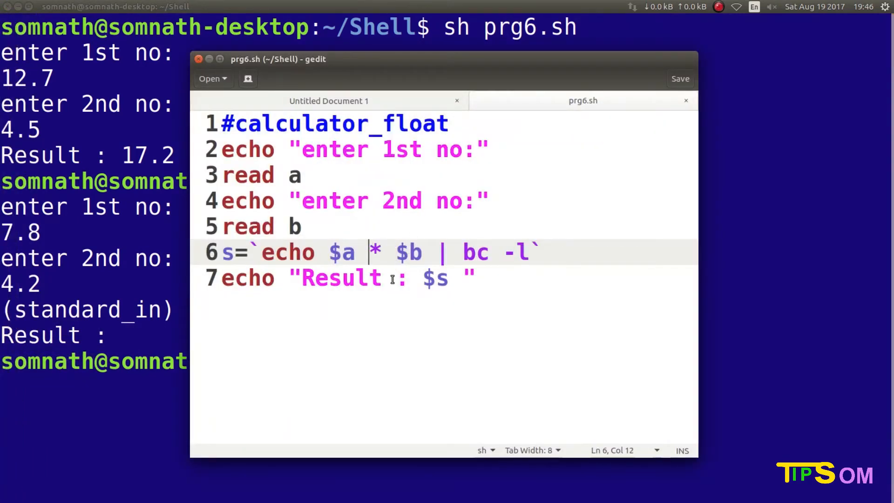
- Escape the asterisk as \* on line 6, save, and rerun prg6.sh giving Result : 14.2
text(\)
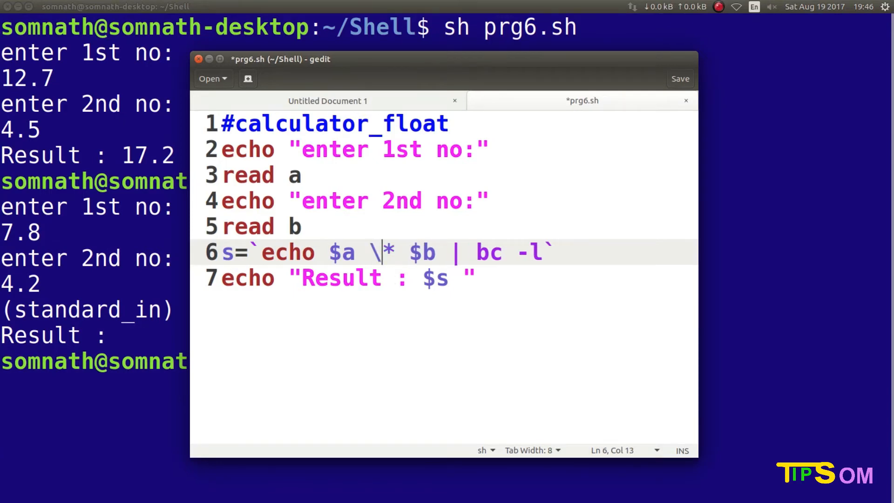
click(680, 78)
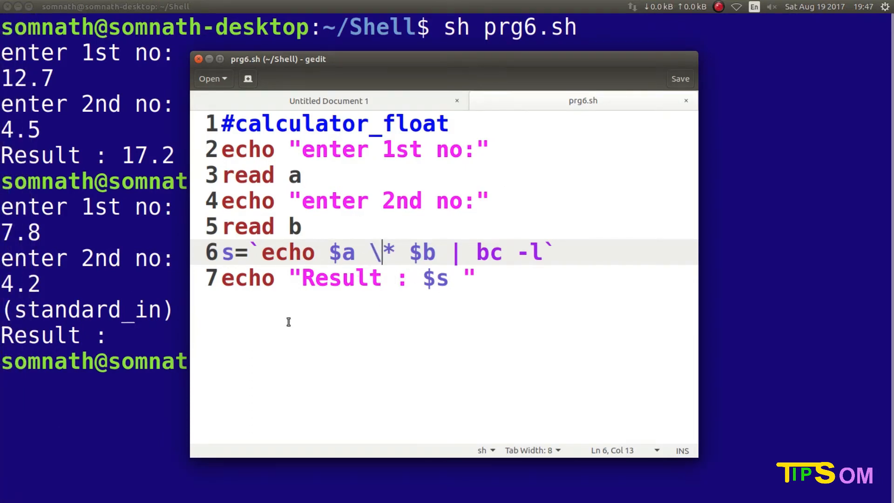
mouse_move(9, 342)
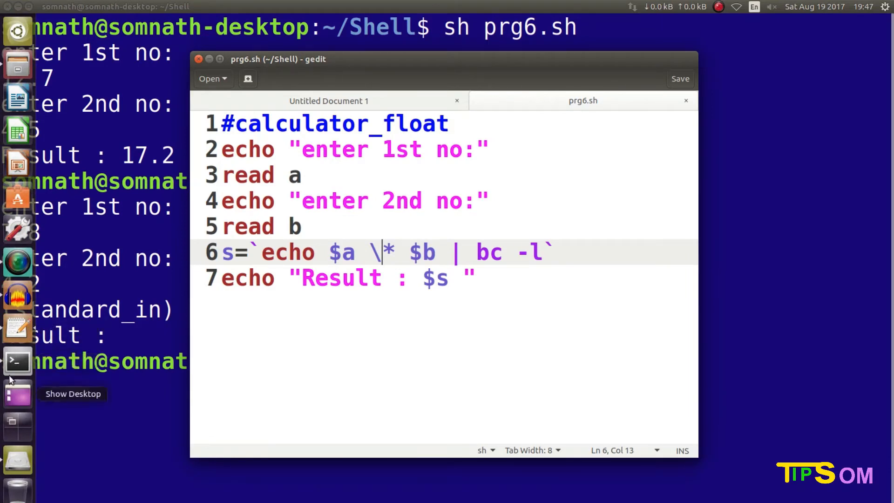
click(17, 362)
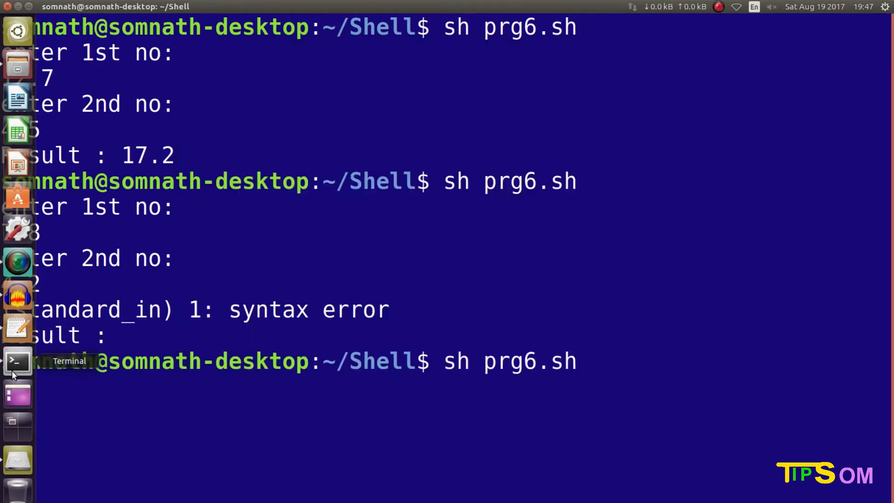
key(Return)
text(7.1)
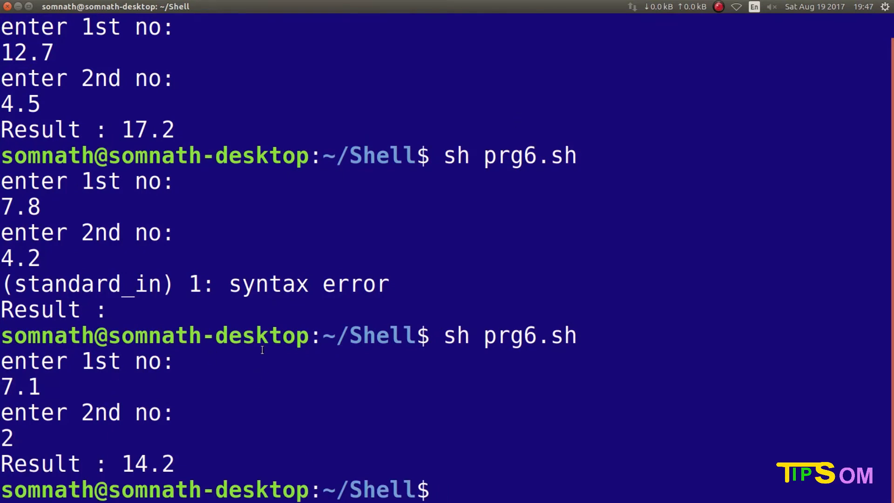
- Clear the terminal and rerun prg6.sh with 7 and 5, printing 1.40000000000000000000
text(clear)
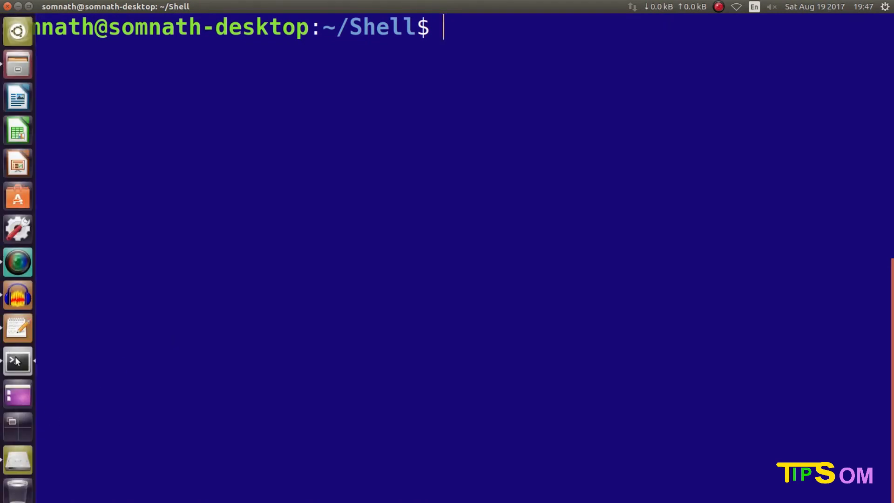
click(17, 362)
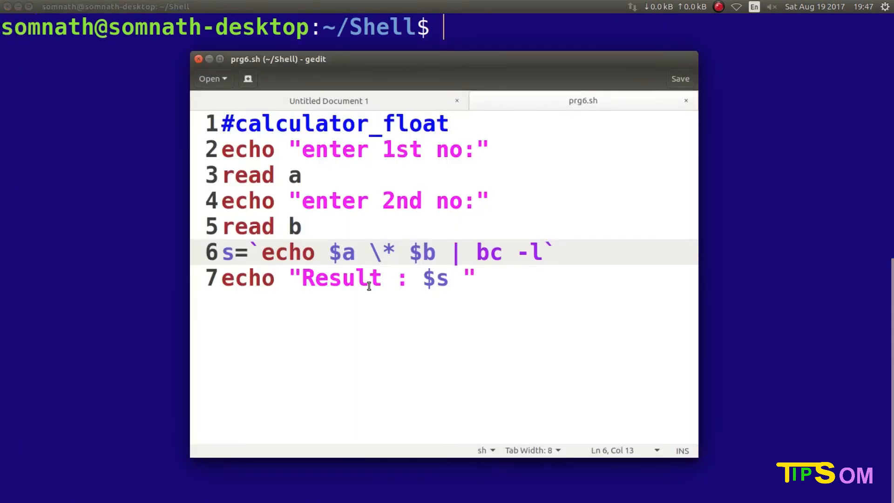
key(BackSpace)
text(sh prg6.sh)
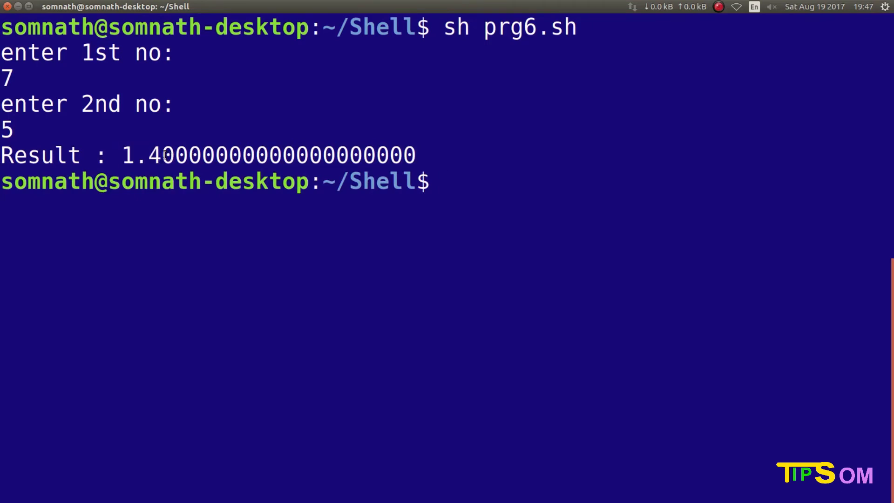
- Highlight the long string of digits after the decimal point in the Result line
drag(162, 156, 419, 155)
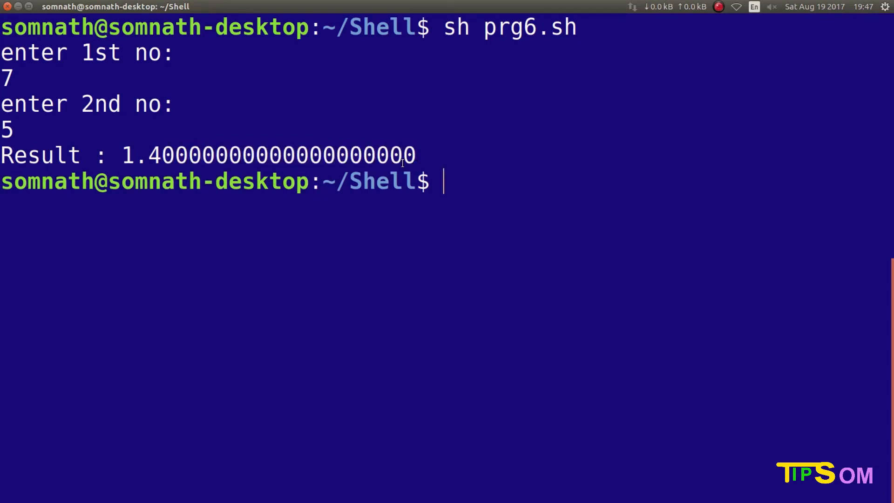
mouse_move(159, 145)
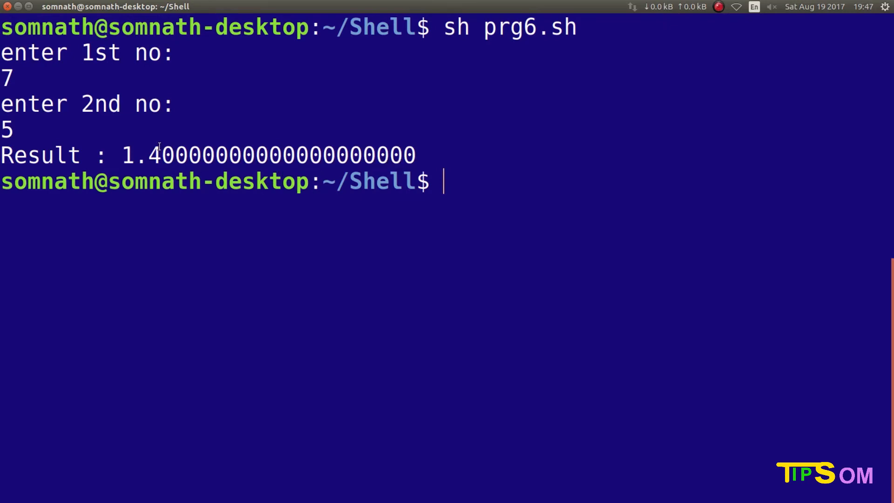
drag(177, 155, 415, 155)
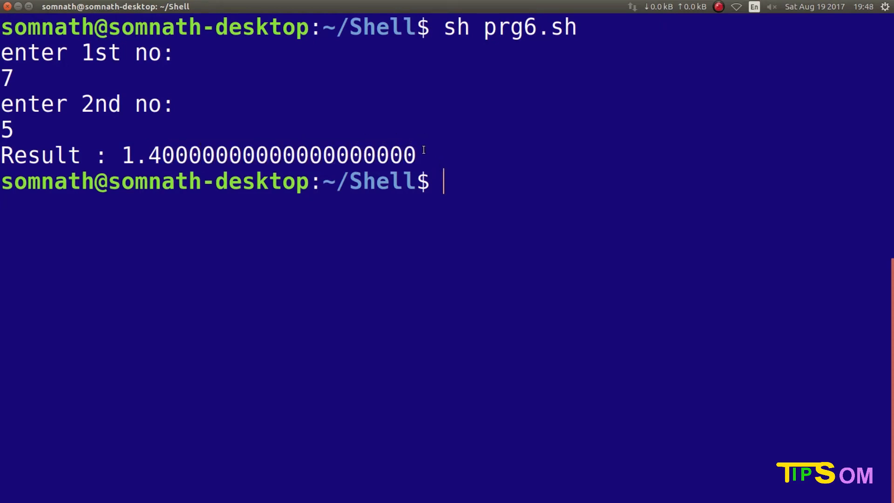
mouse_move(138, 193)
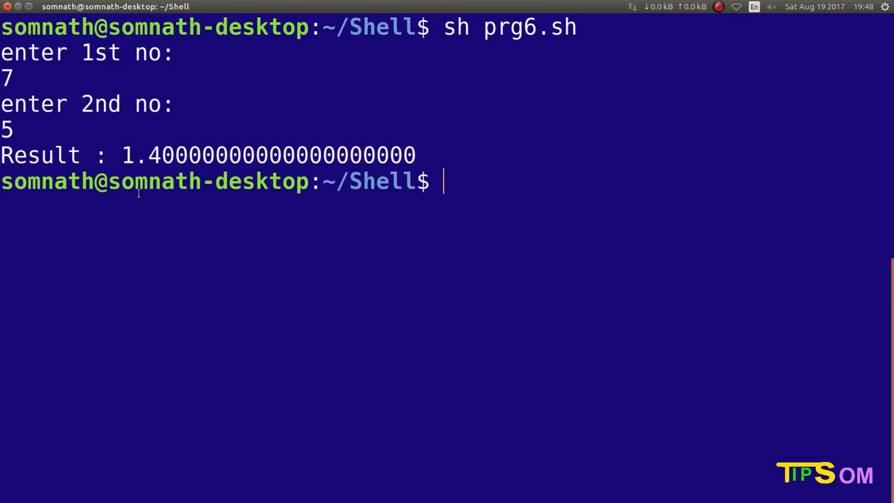
double_click(162, 155)
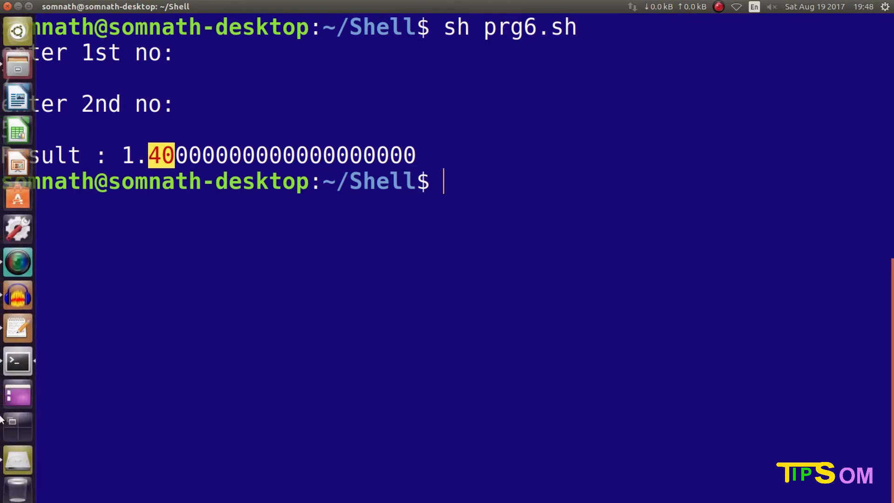
mouse_move(17, 328)
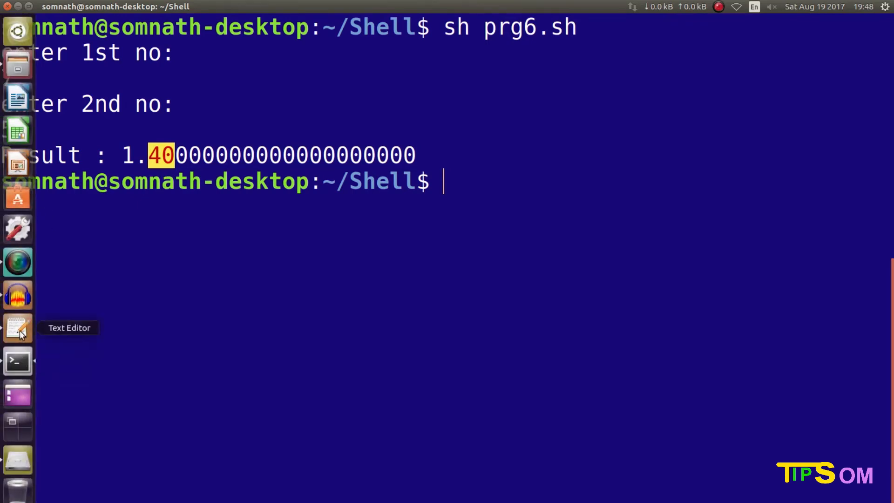
- Begin the echo on line 6 with a quoted "scale=2; before $a / $b
click(17, 328)
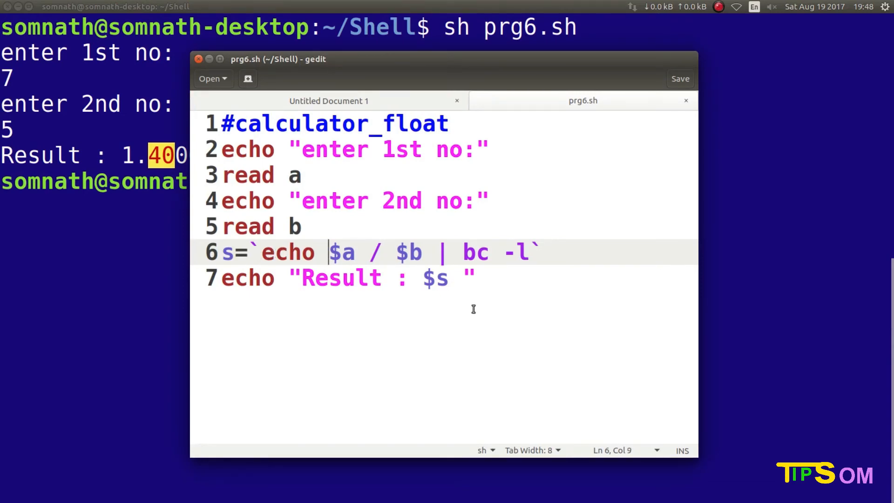
mouse_move(468, 313)
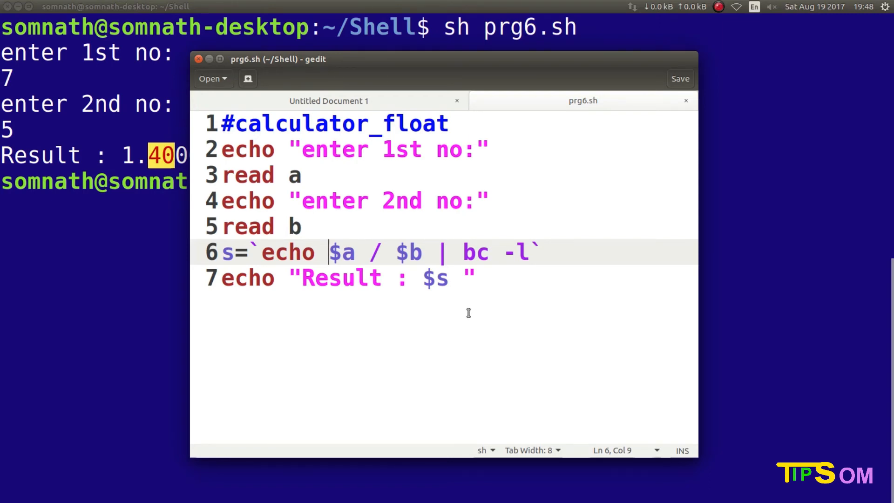
text(")
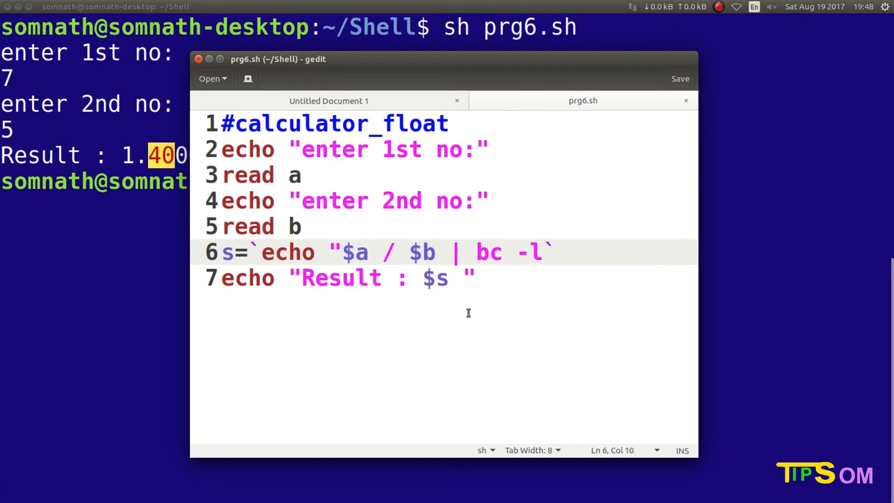
text(scale)
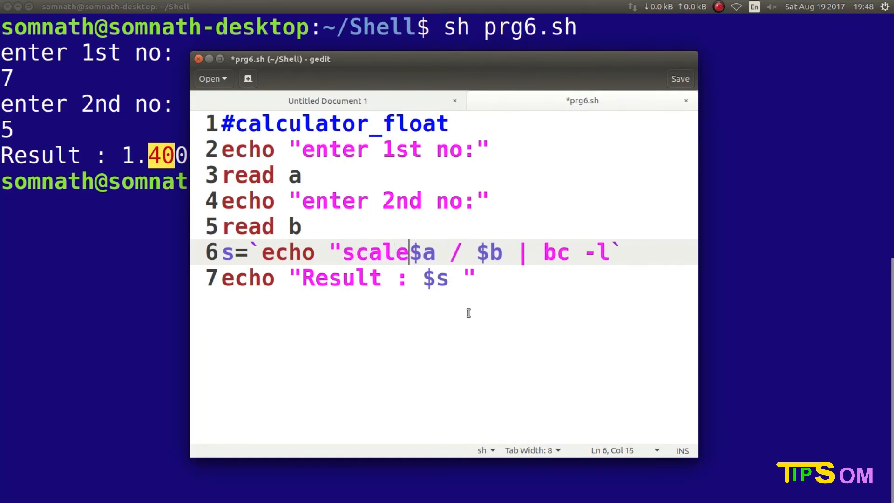
text(=)
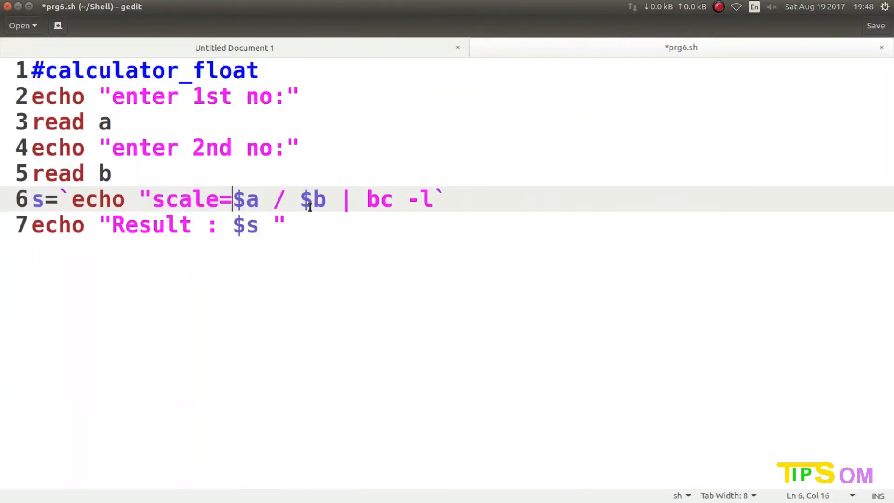
text(2)
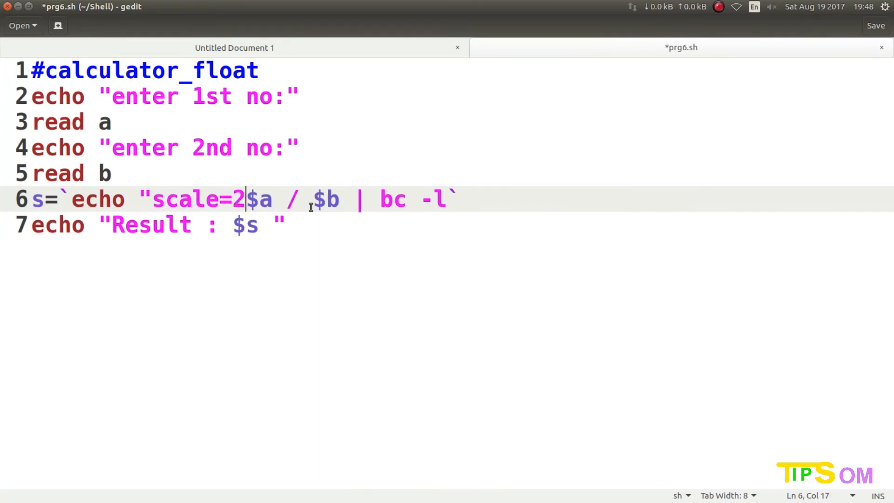
text(;)
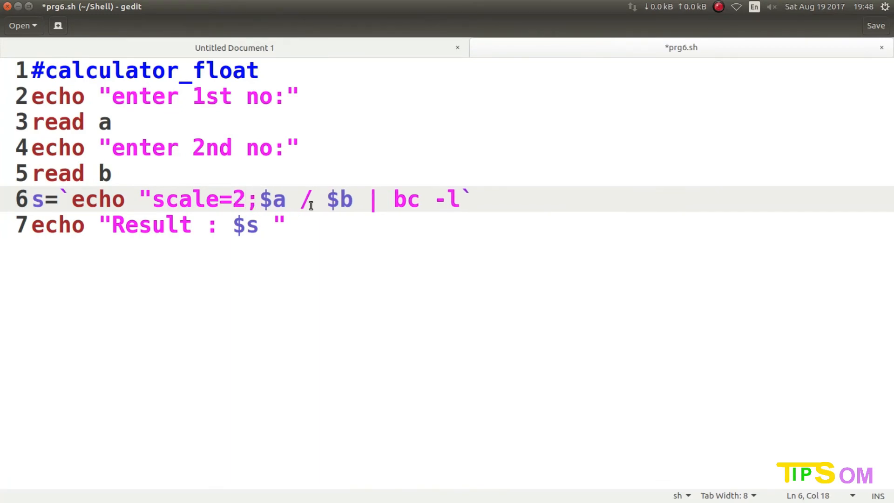
- Close the quote after bc -l on line 6 and save prg6.sh
click(261, 200)
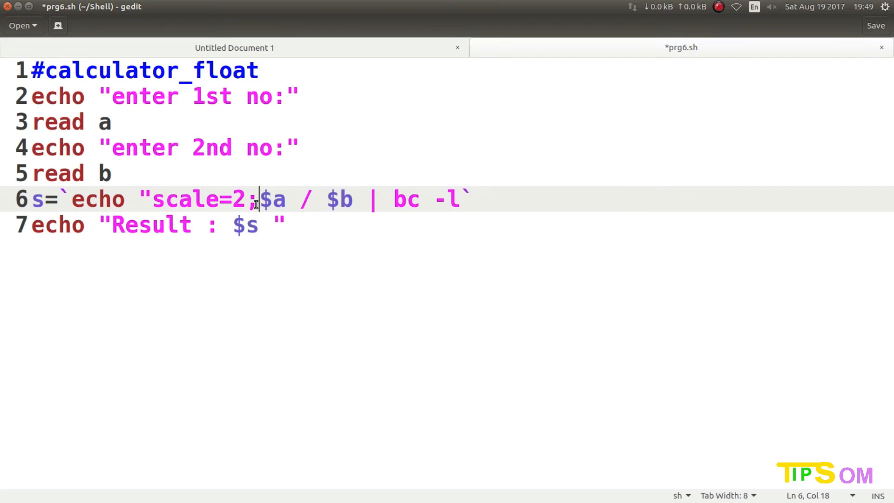
mouse_move(45, 220)
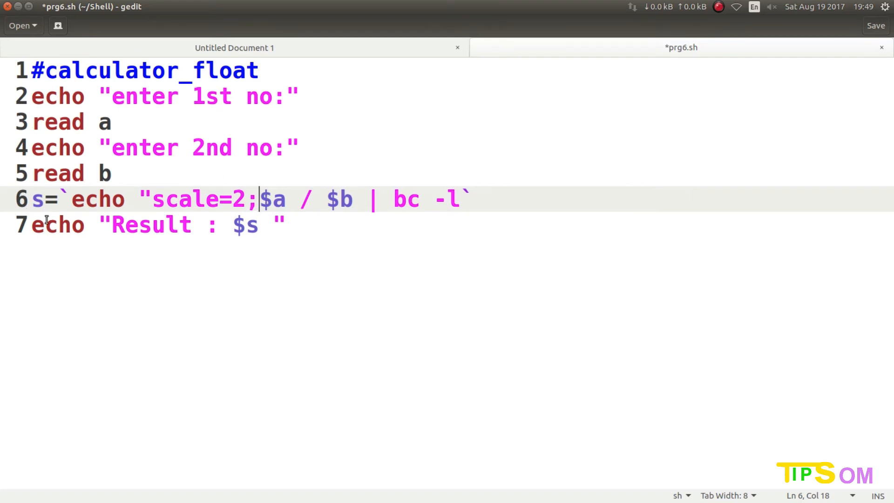
mouse_move(89, 184)
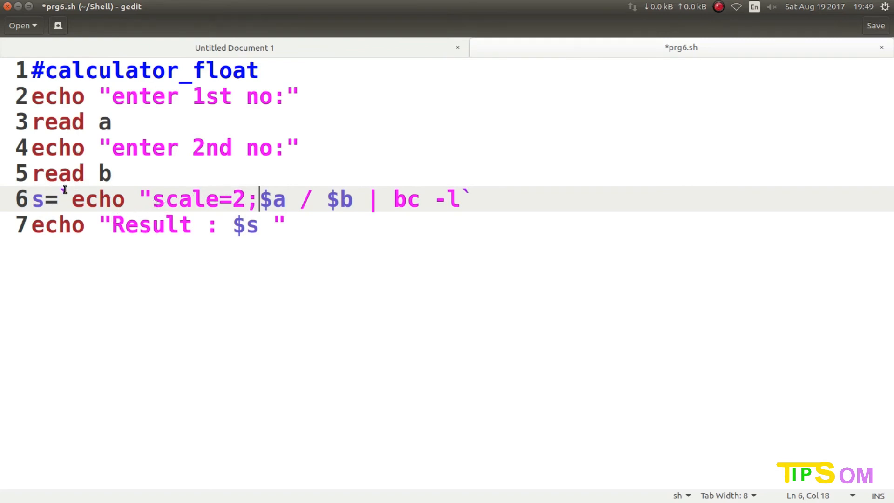
mouse_move(186, 208)
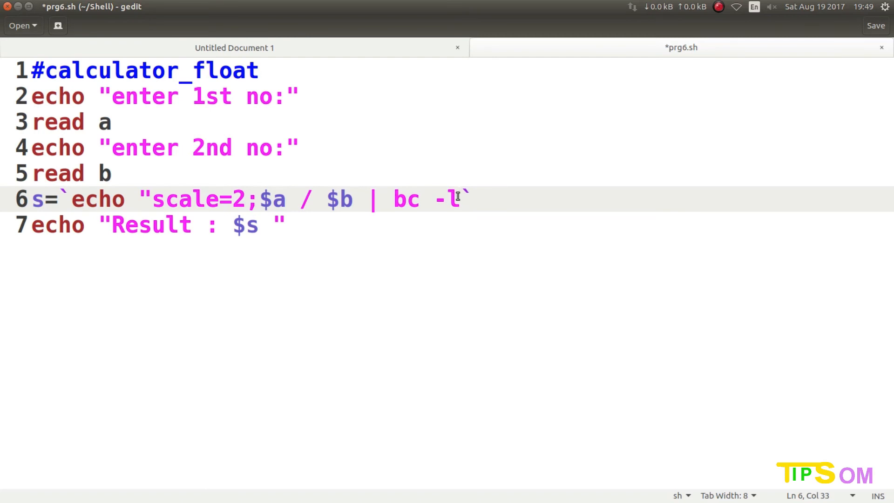
text(")
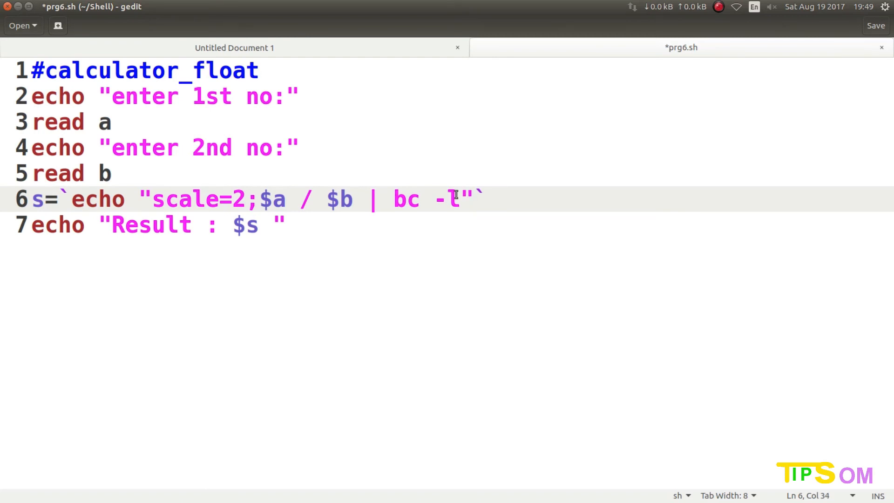
click(876, 25)
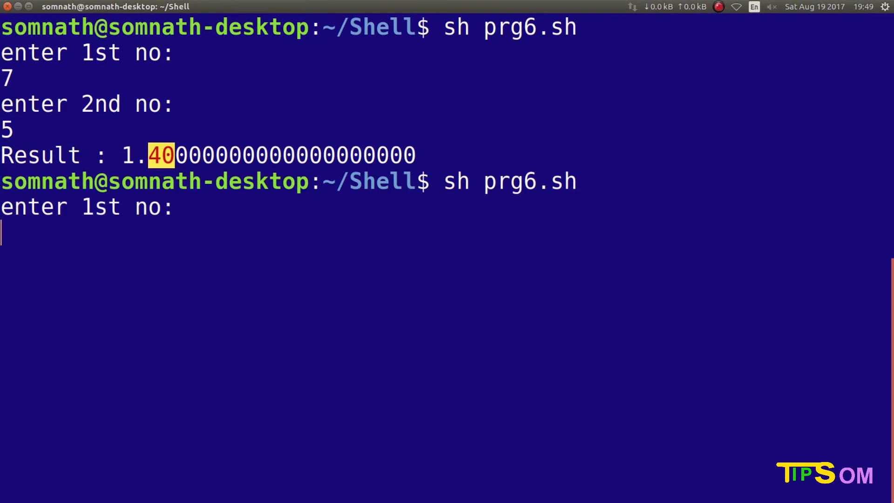
- Run with 7 and 5, move the closing quote after $b, save, and rerun to get Result : 1.40
text(7)
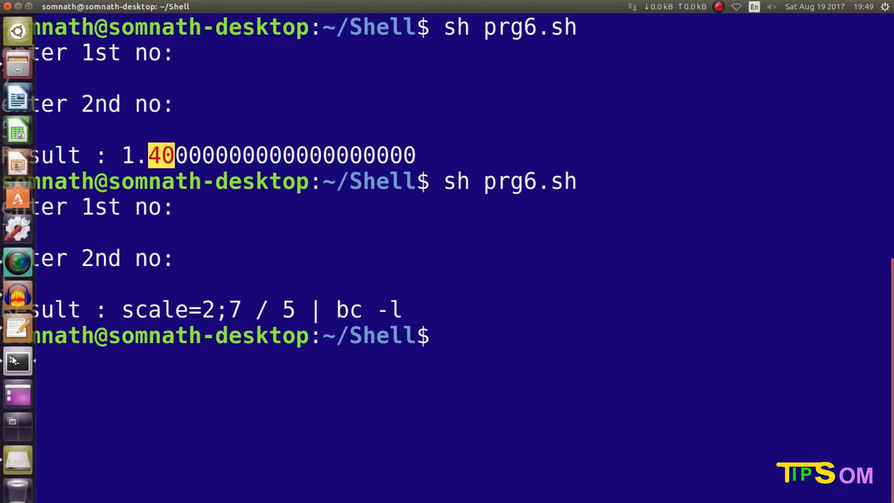
click(18, 328)
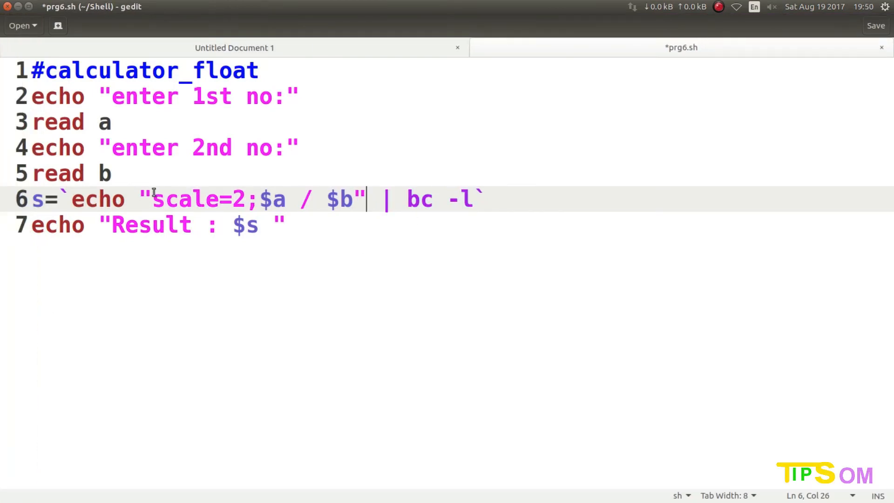
mouse_move(347, 204)
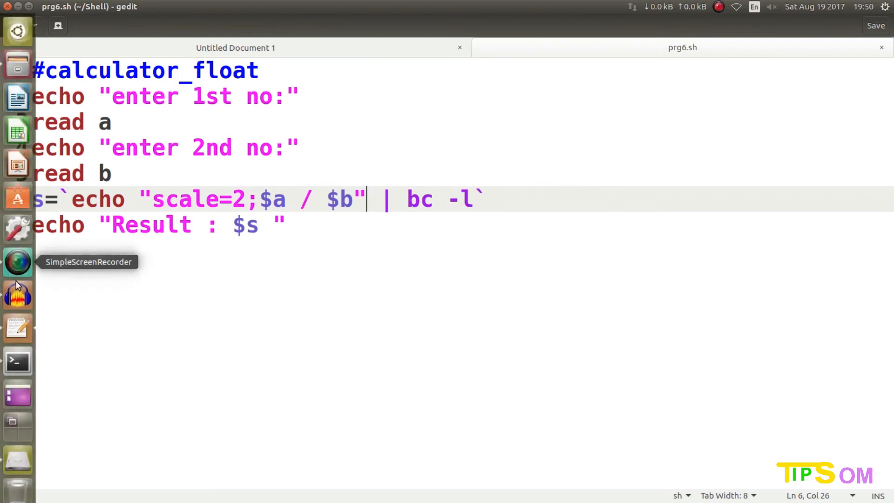
click(17, 361)
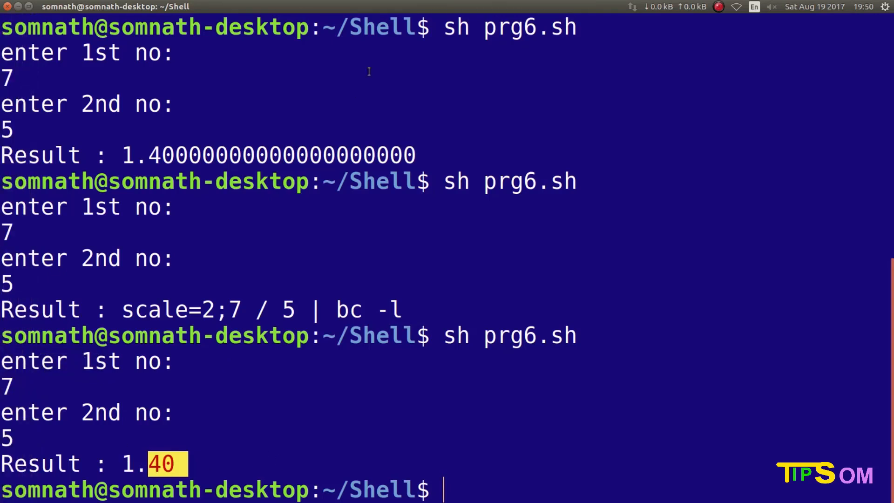
mouse_move(267, 301)
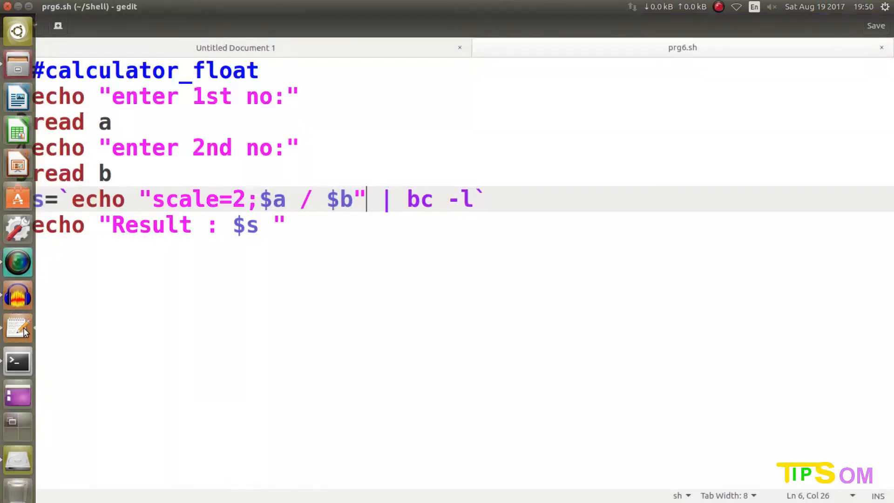
mouse_move(16, 328)
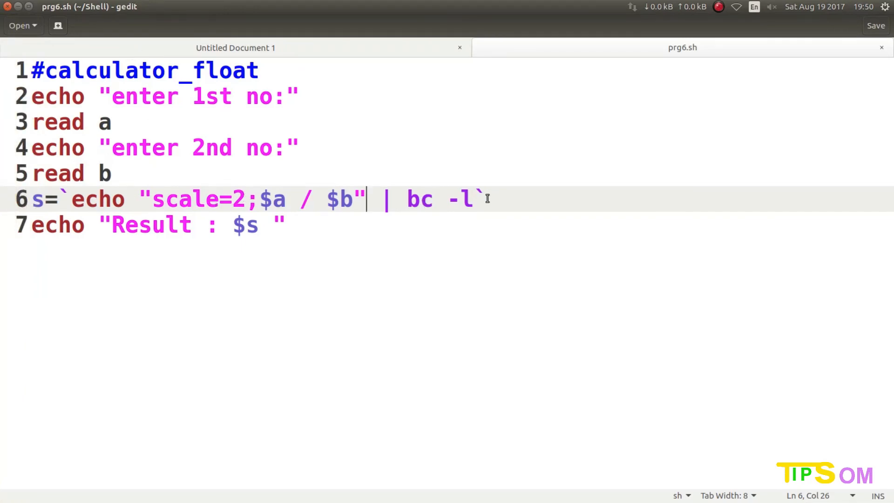
mouse_move(229, 225)
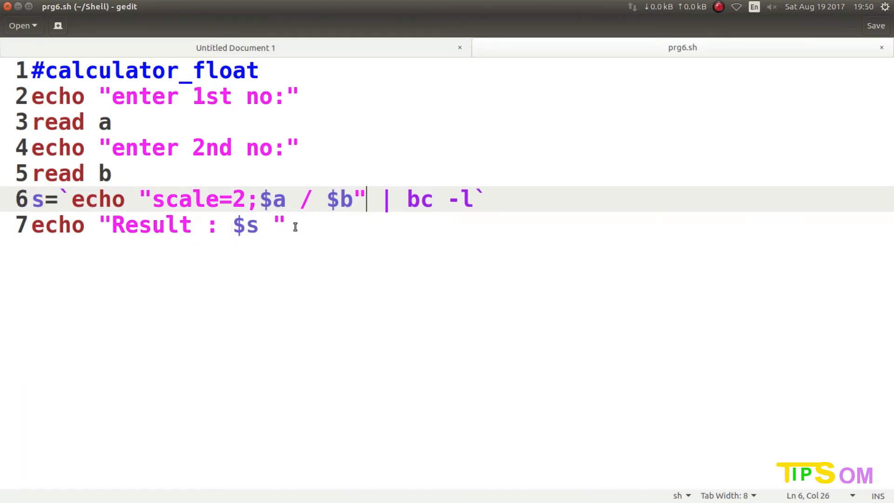
mouse_move(303, 232)
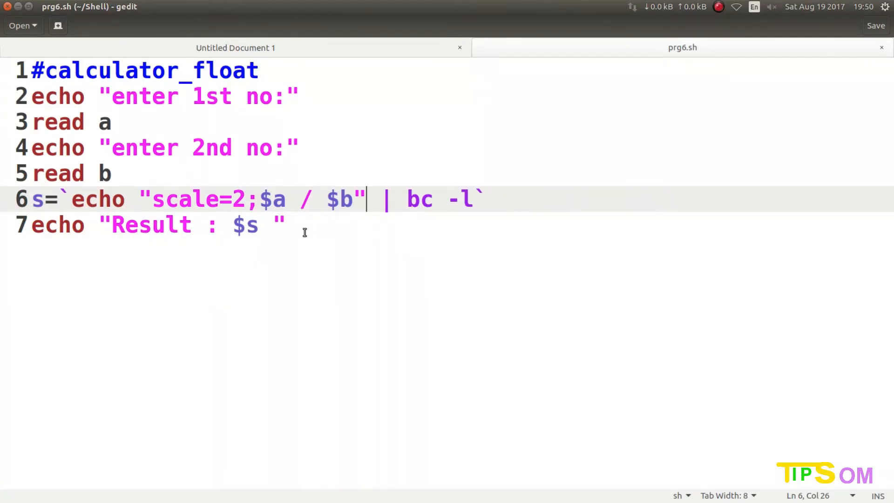
mouse_move(298, 234)
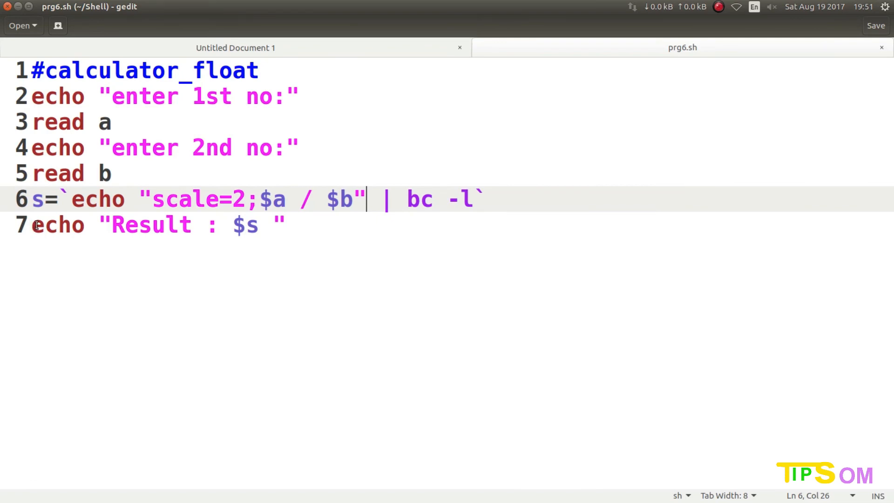
mouse_move(14, 80)
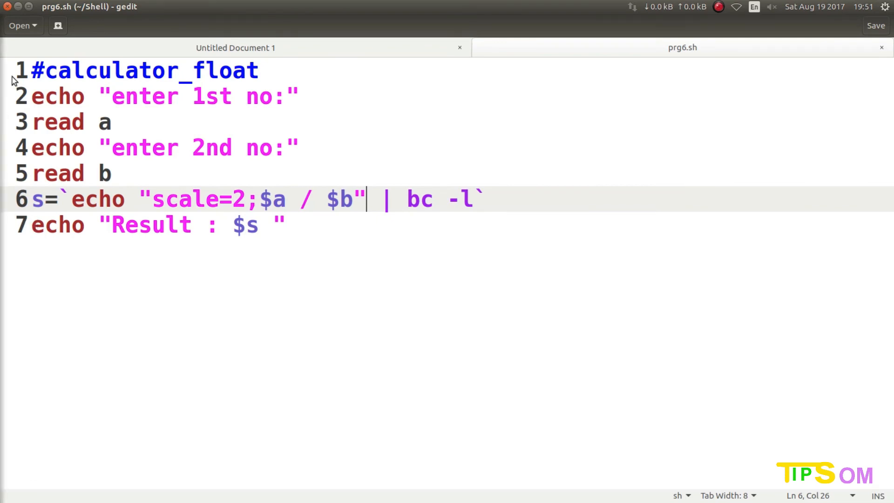